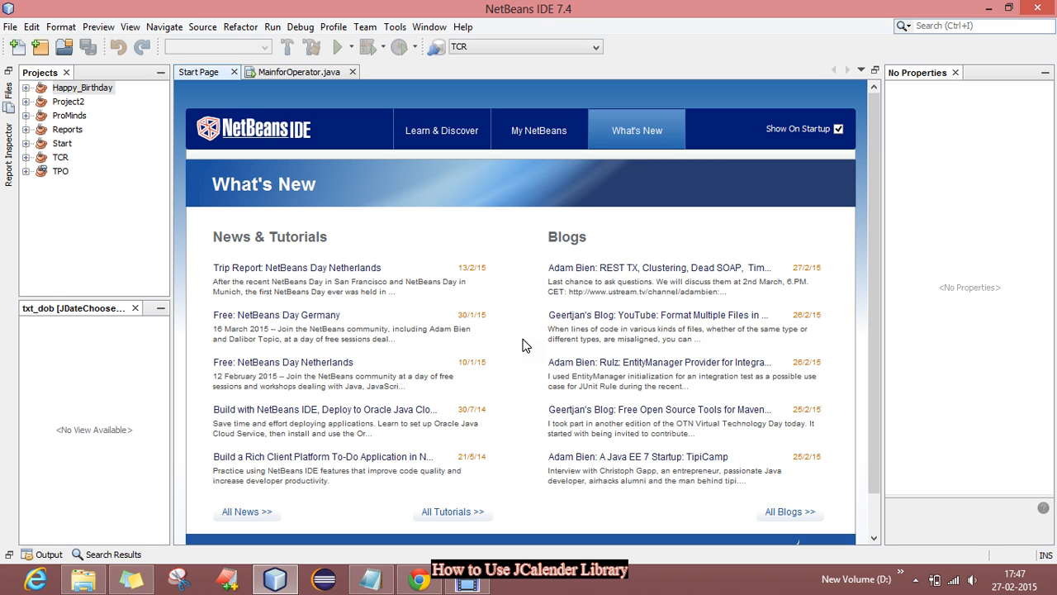
mouse_move(436, 251)
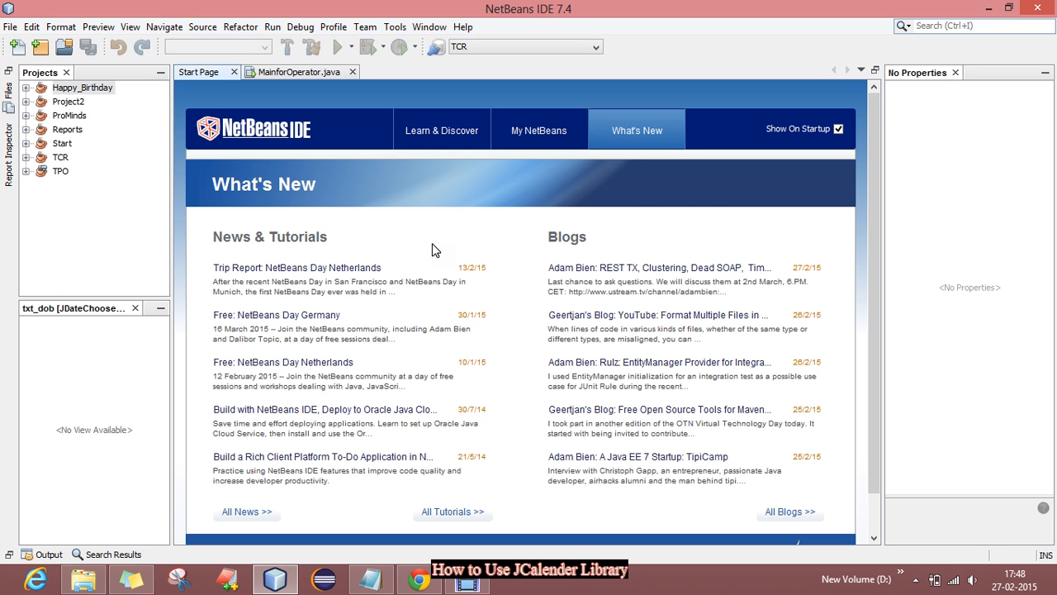
mouse_move(505, 185)
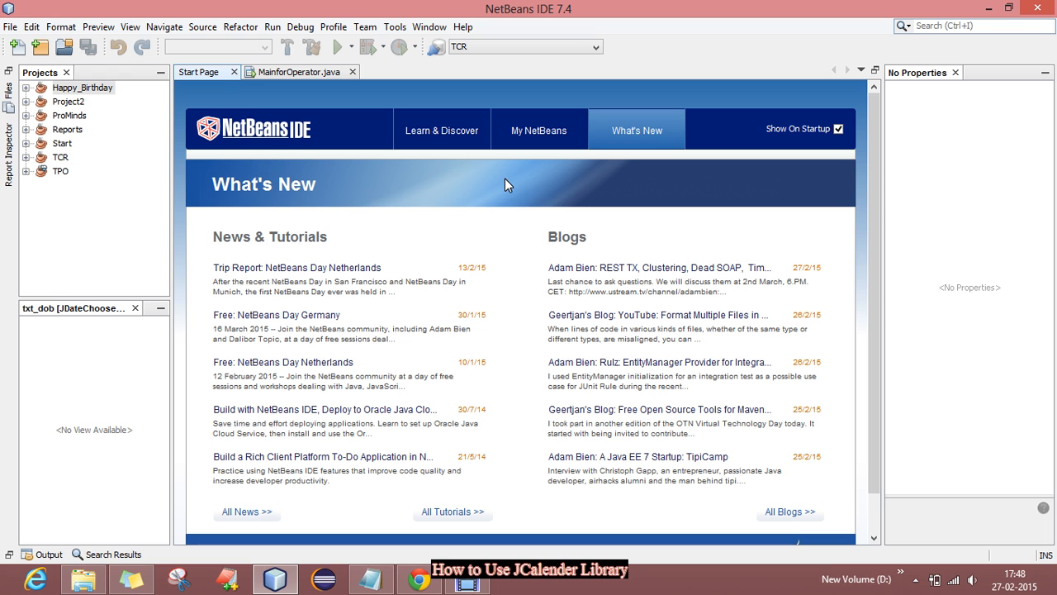
mouse_move(497, 367)
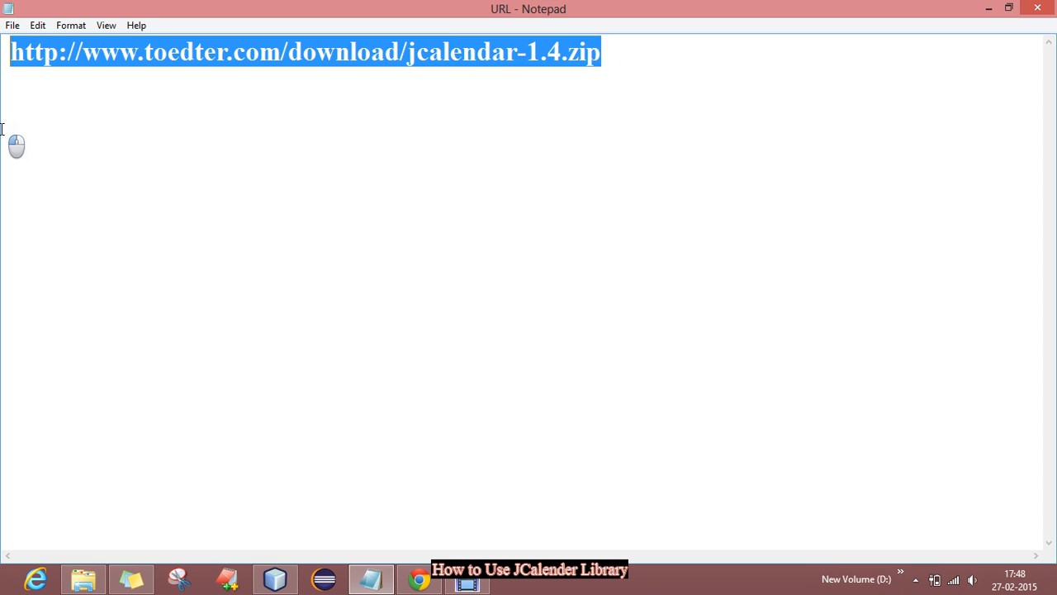
- In File Explorer, navigate to Java > JAR FILESSSSS > jcalendar-1.4 > lib
click(643, 83)
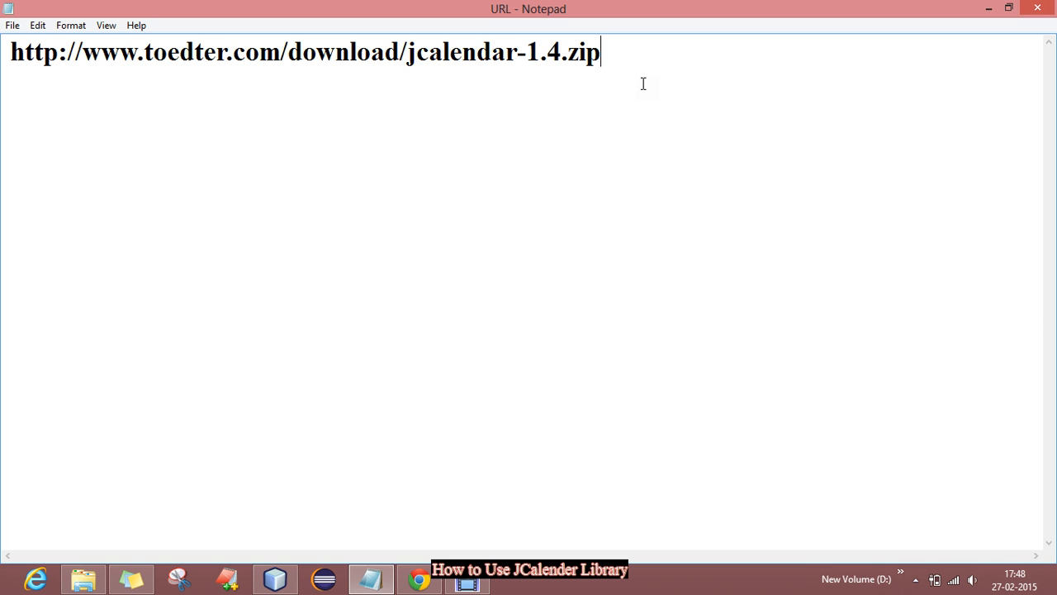
mouse_move(559, 208)
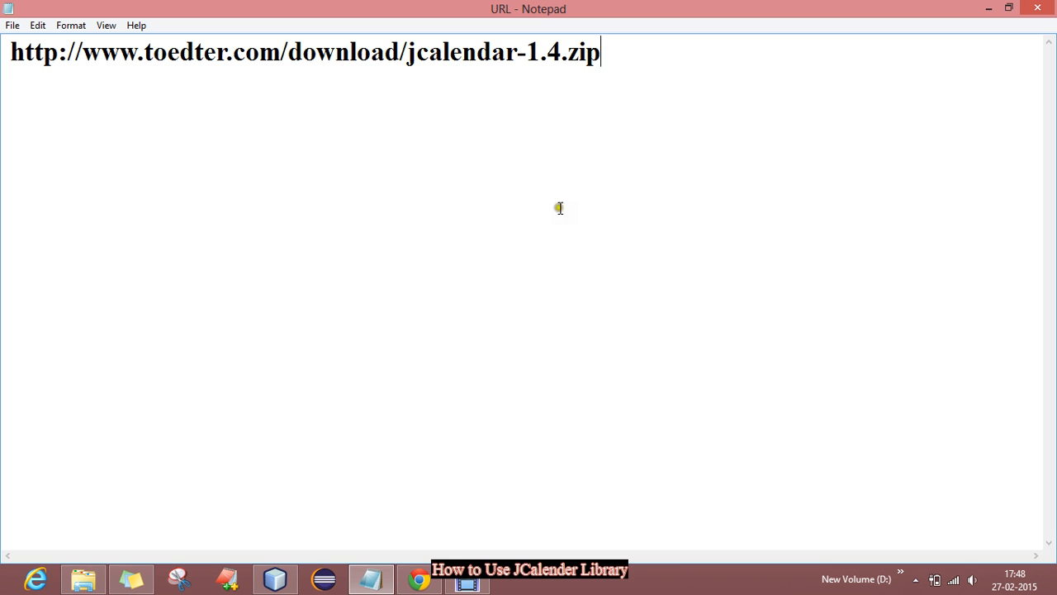
mouse_move(420, 578)
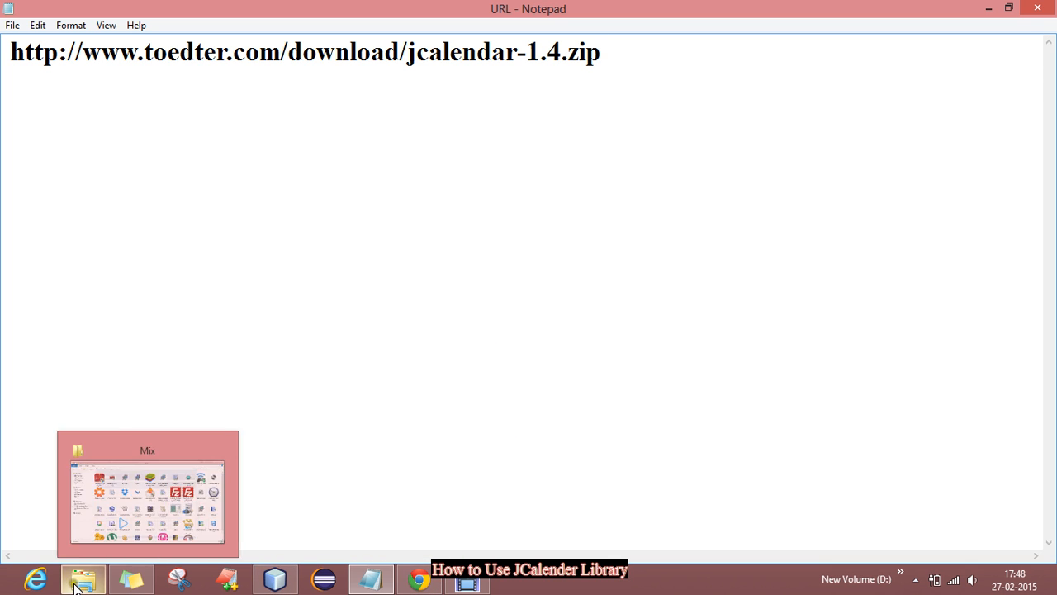
click(83, 578)
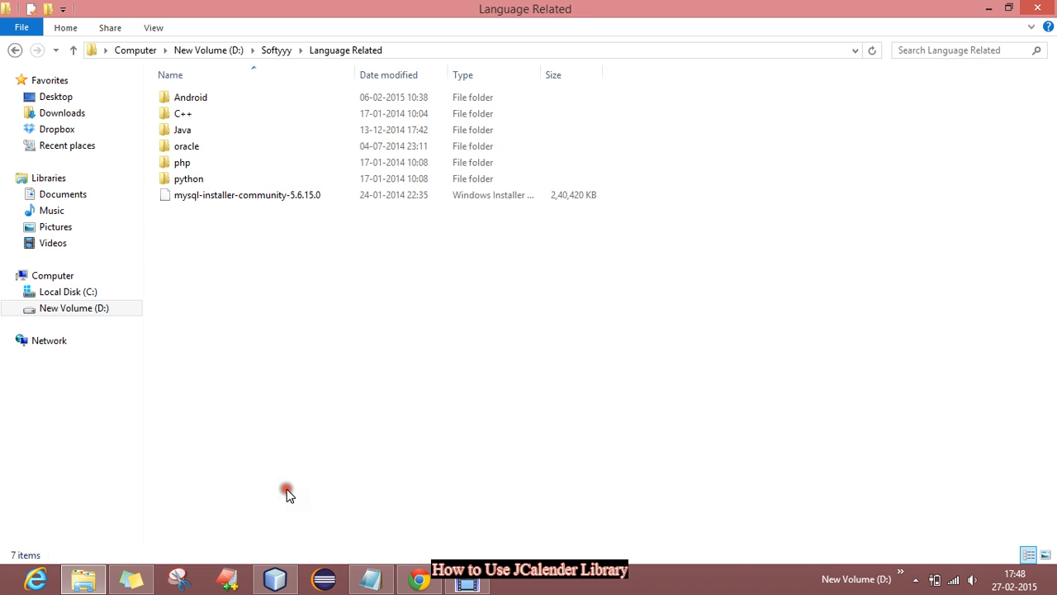
double_click(182, 129)
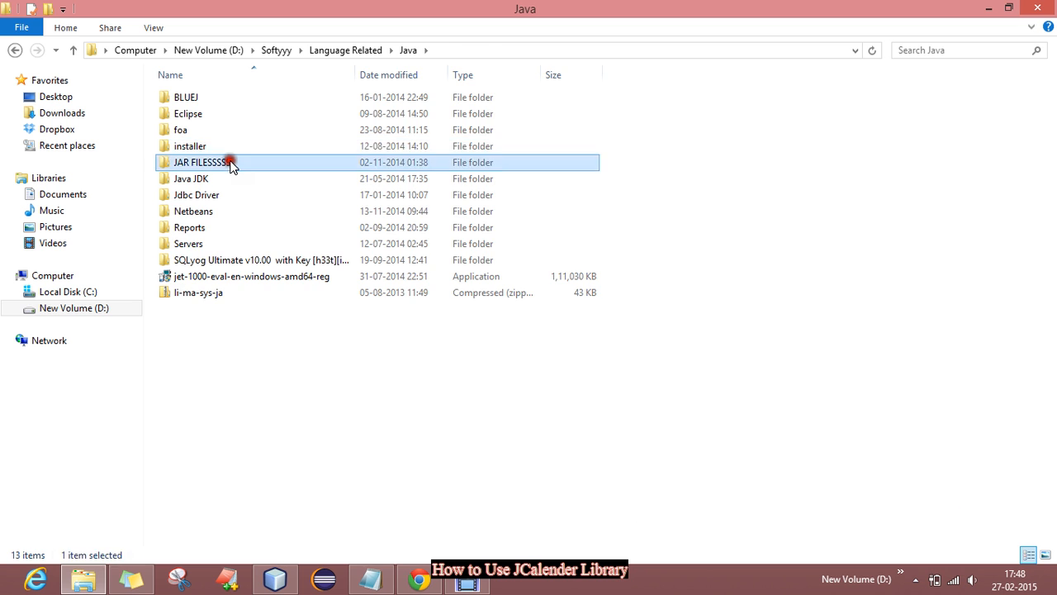
double_click(202, 162)
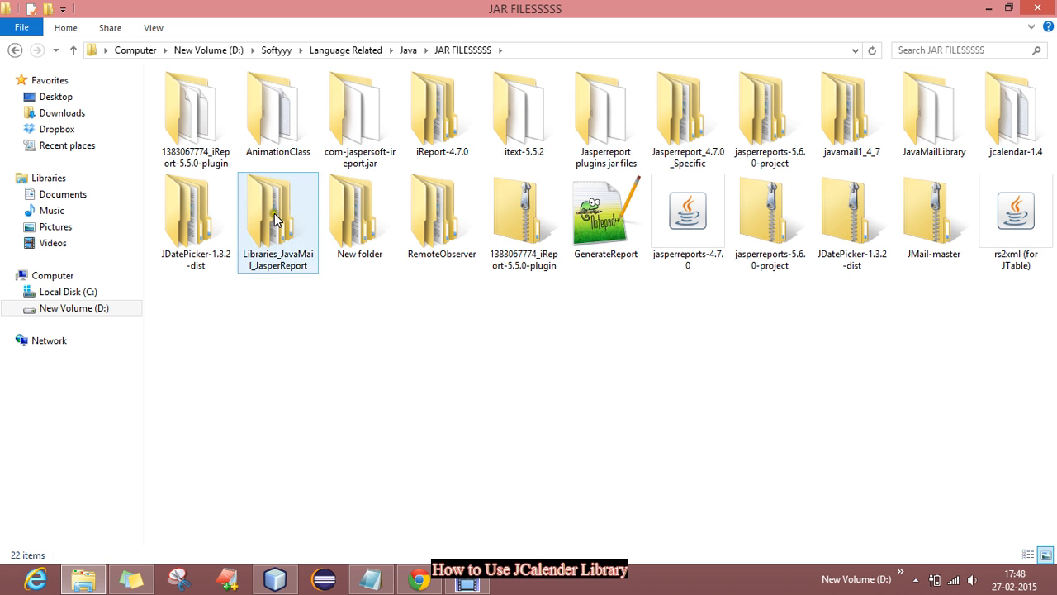
click(1014, 114)
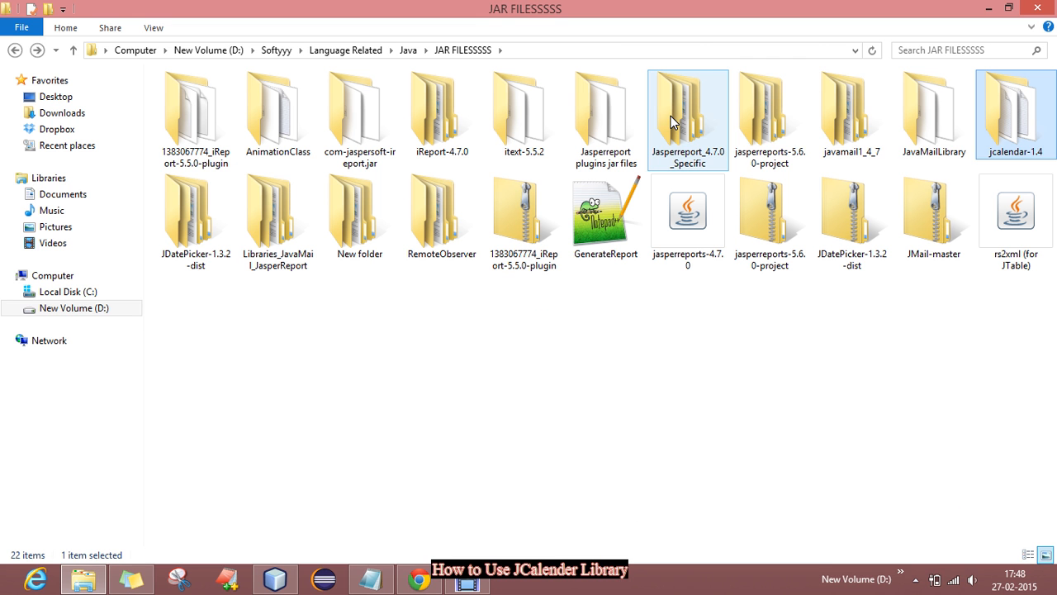
mouse_move(1007, 134)
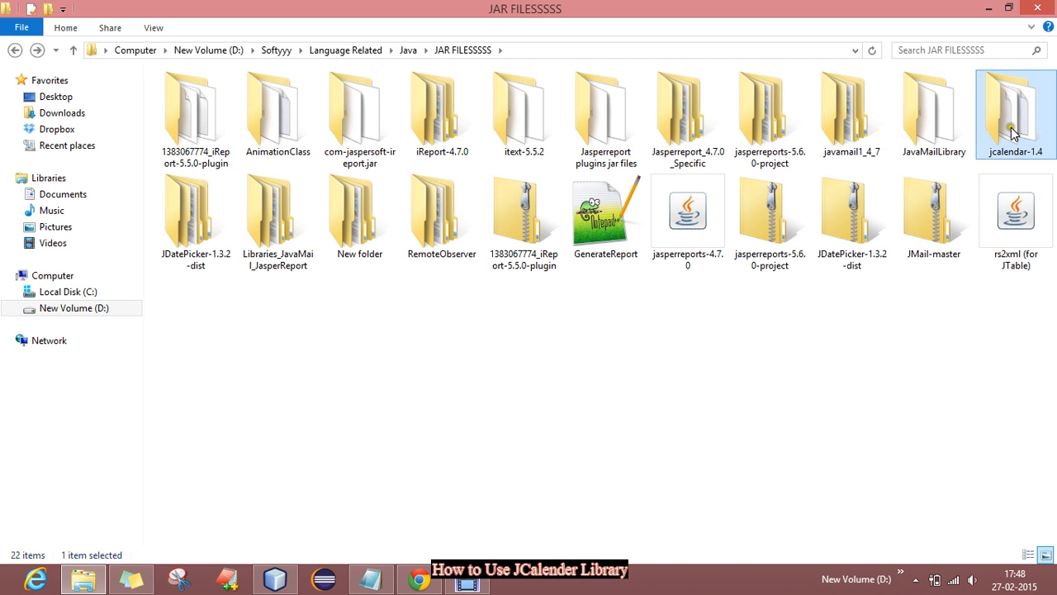
double_click(1014, 114)
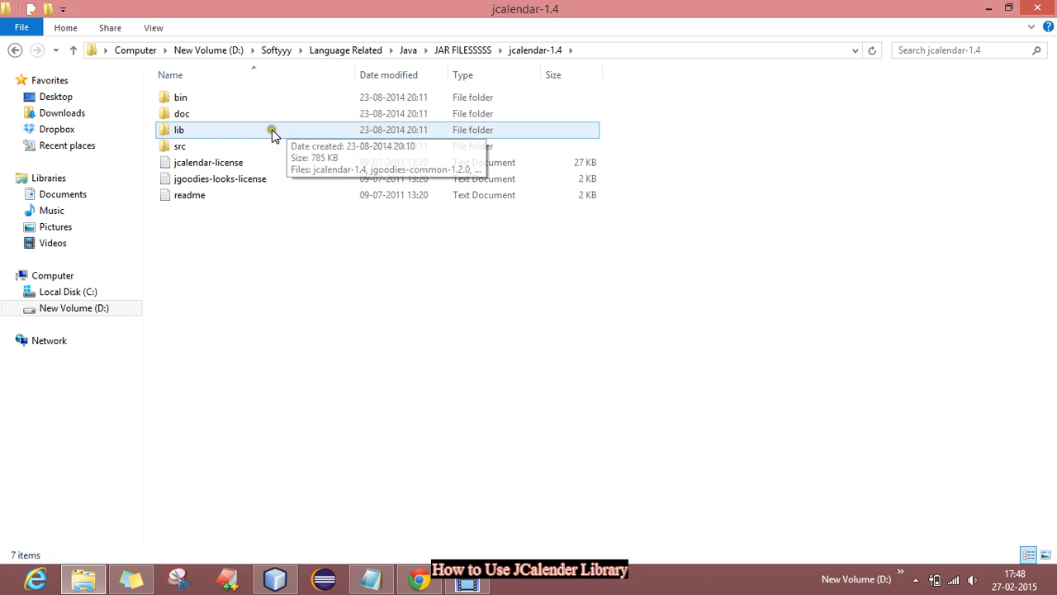
double_click(179, 129)
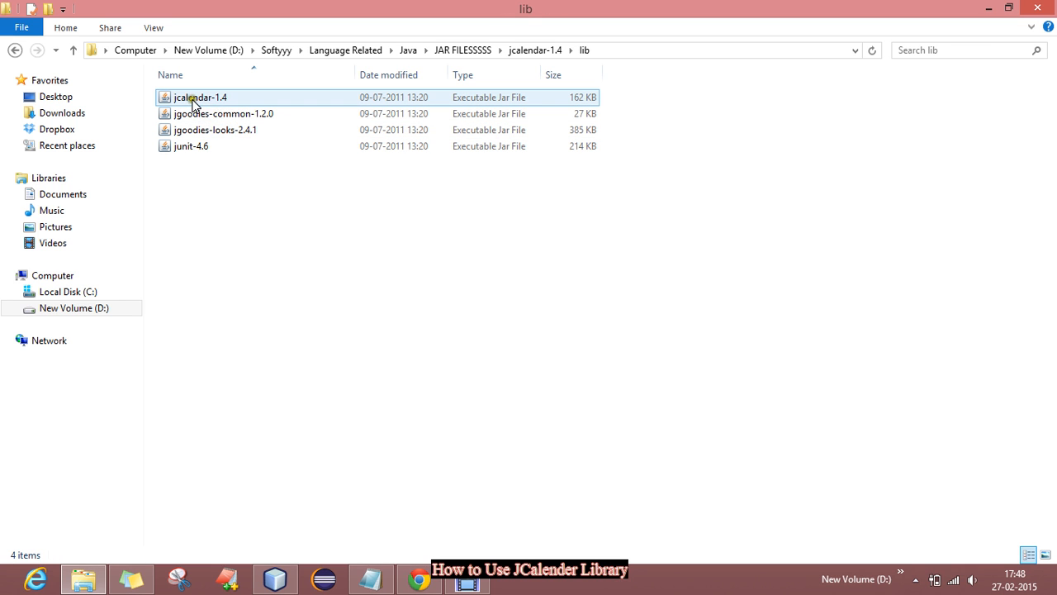
- Copy jcalendar-1.4.jar and paste it into the root of New Volume (D:)
click(200, 98)
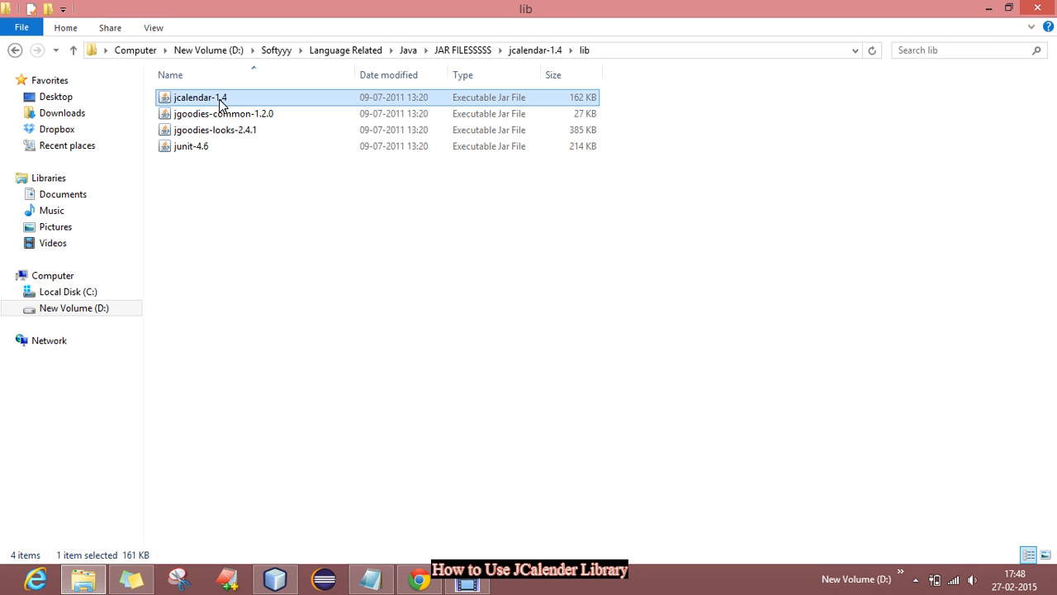
click(198, 97)
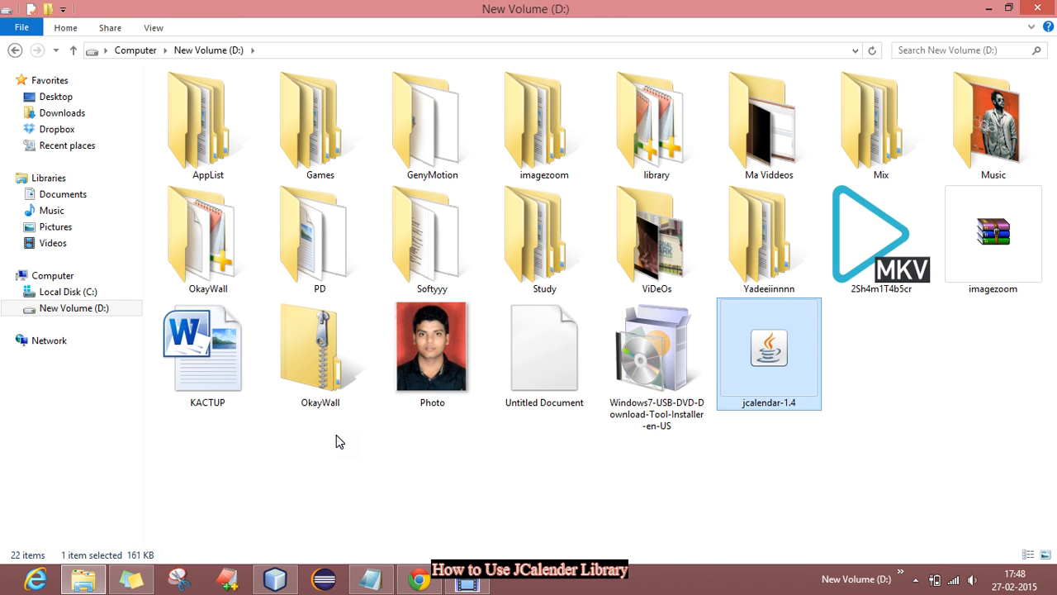
- Create a new Java Application project named 'Calender Tutorial' from the Projects pane
click(274, 578)
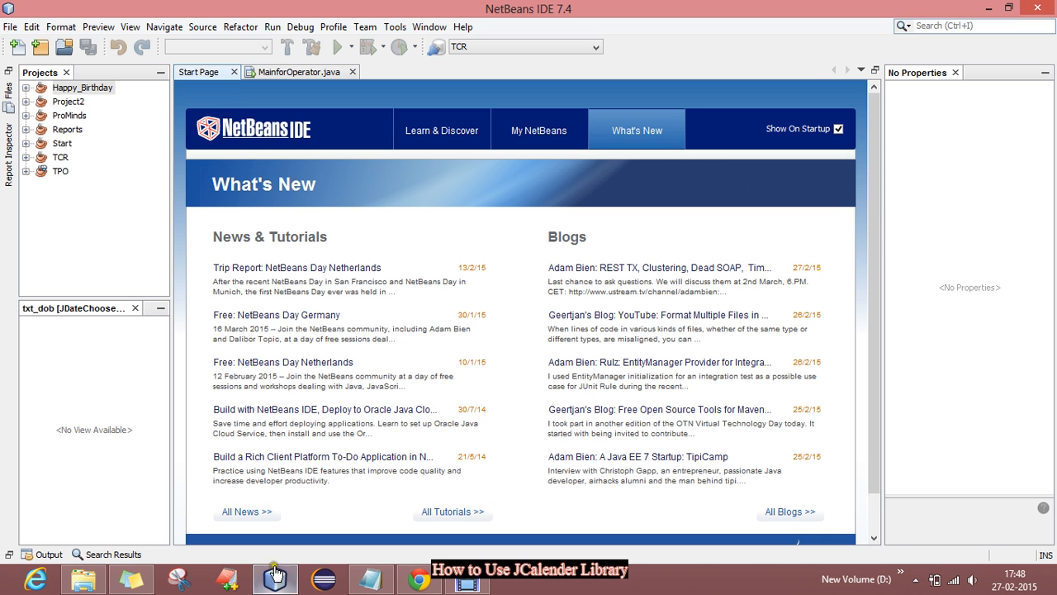
right_click(91, 201)
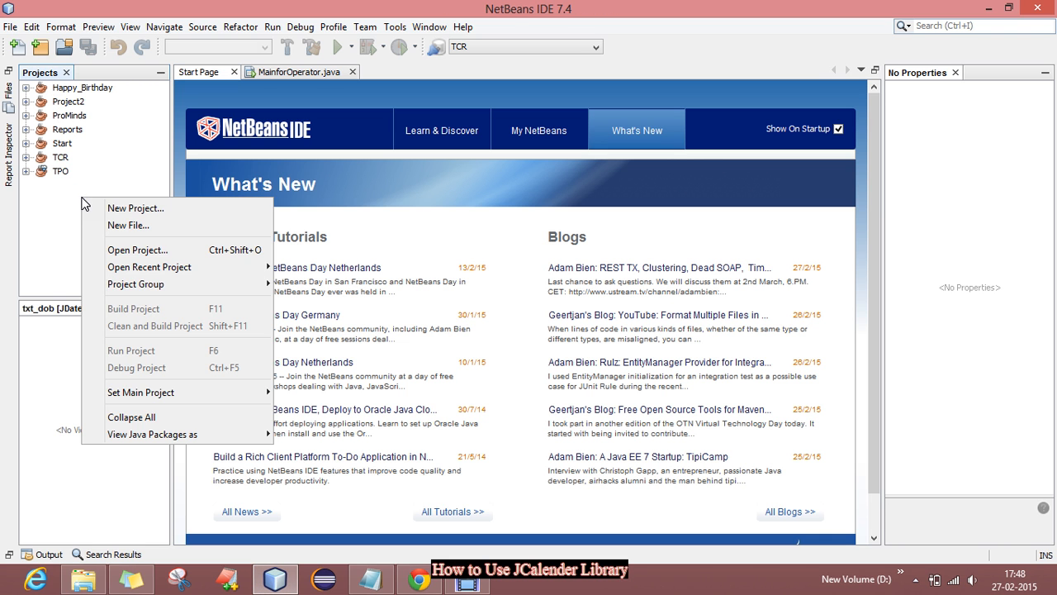
click(136, 208)
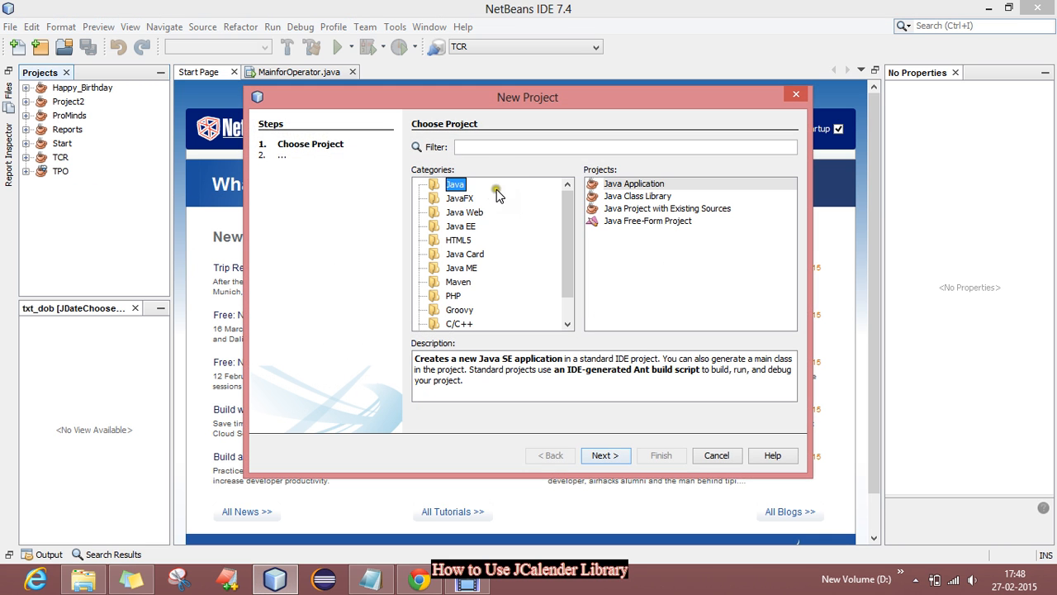
click(604, 455)
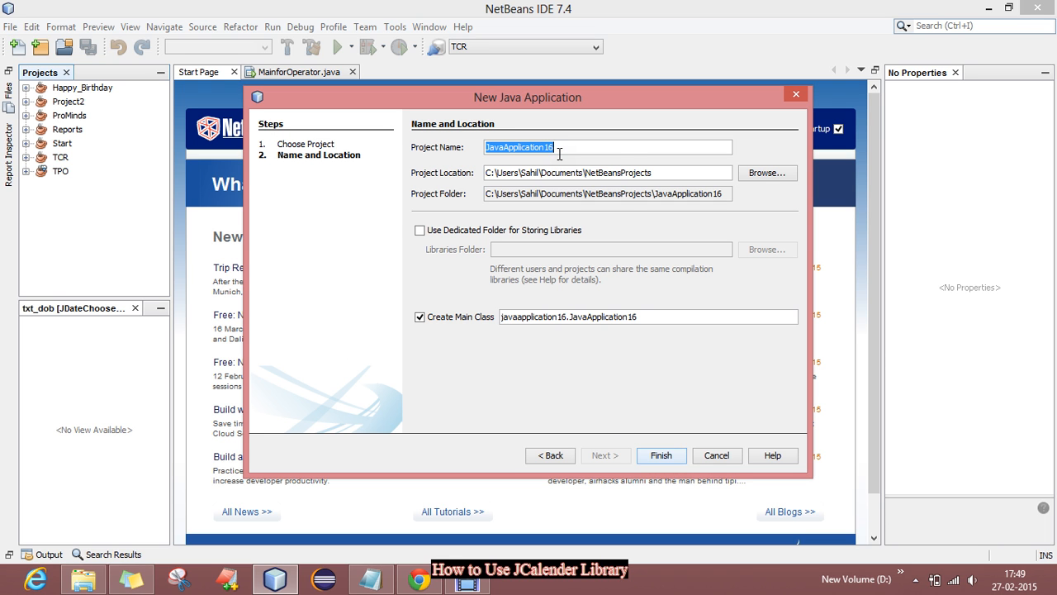
text(Calender)
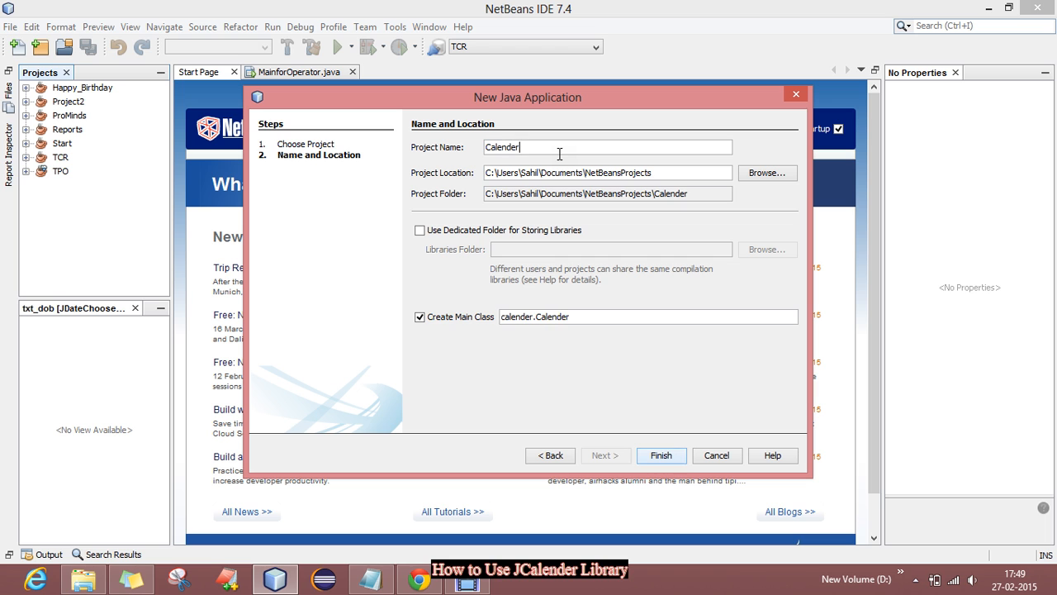
text(Tutorial)
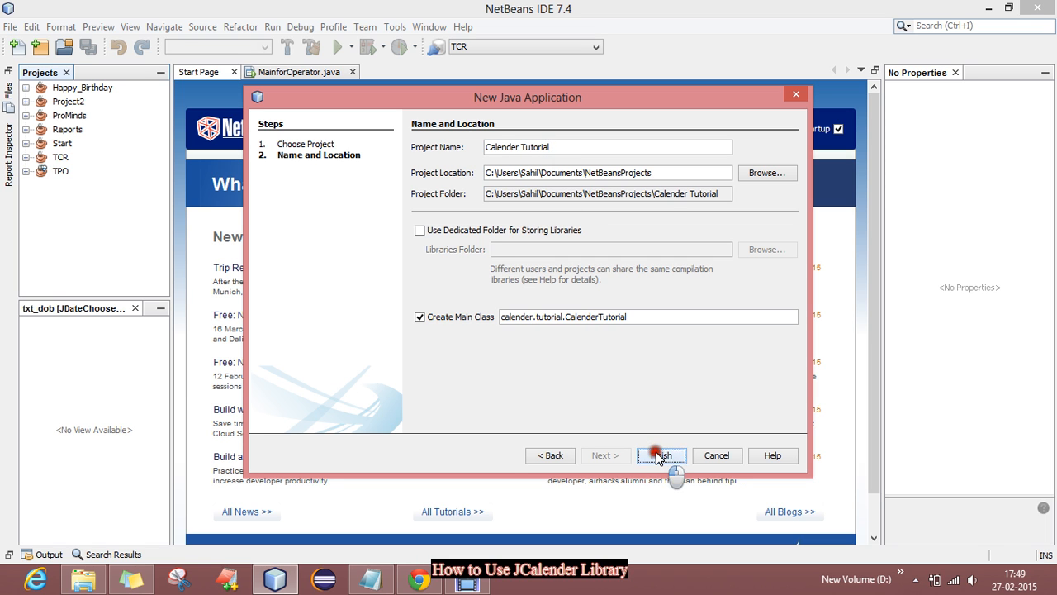
click(660, 456)
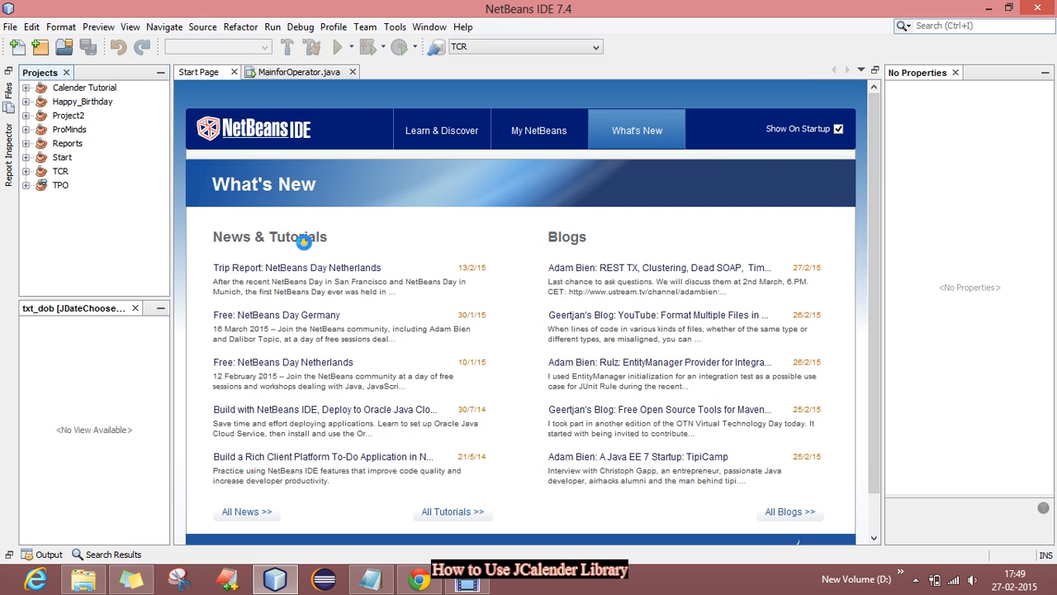
- Add a new JFrame Form with class name CalenderNew to the calender.tutorial package
double_click(126, 129)
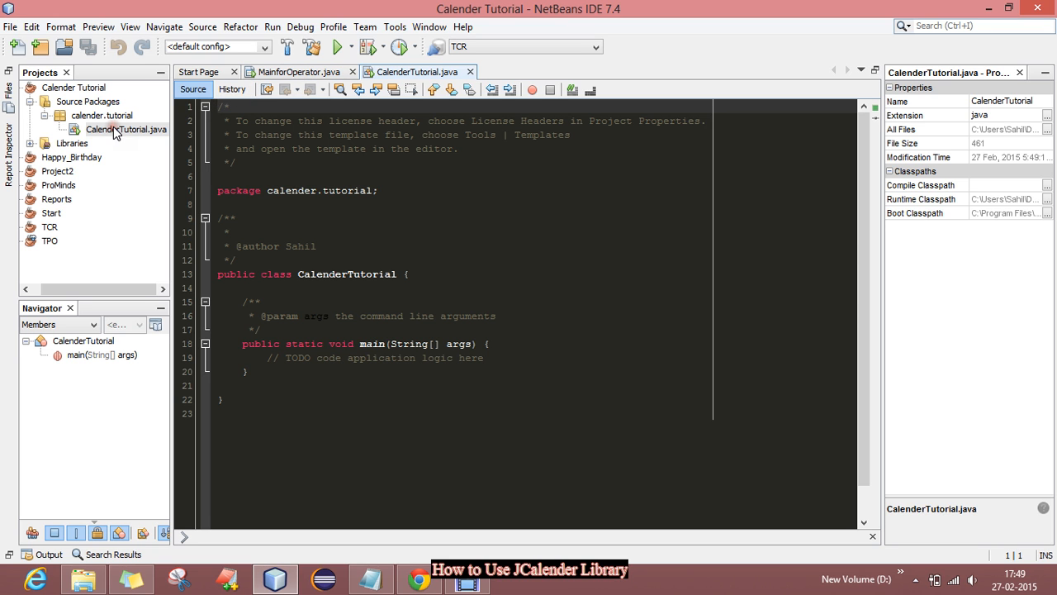
click(103, 115)
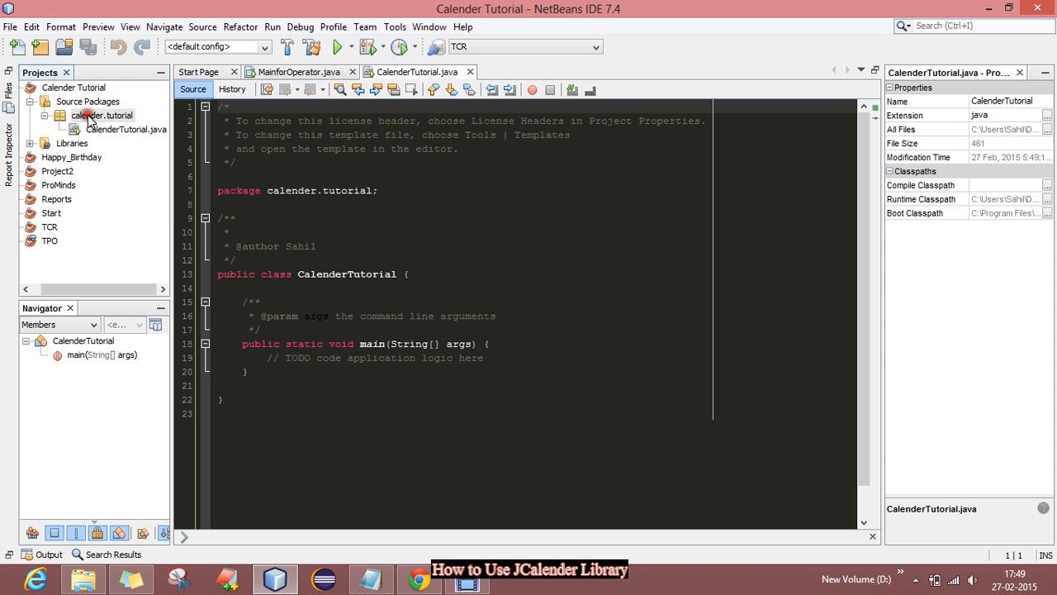
right_click(102, 116)
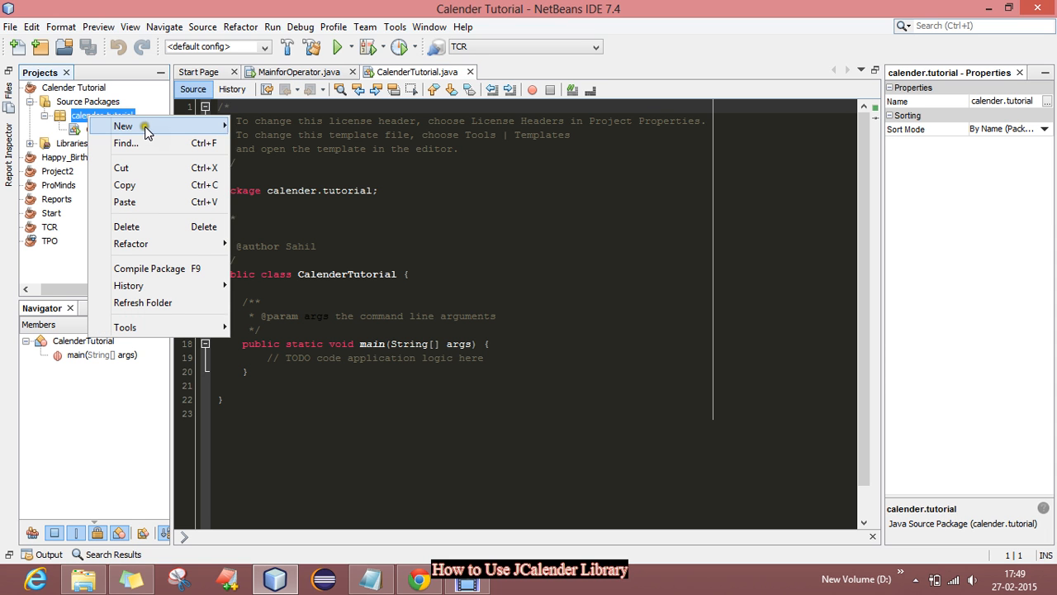
click(101, 116)
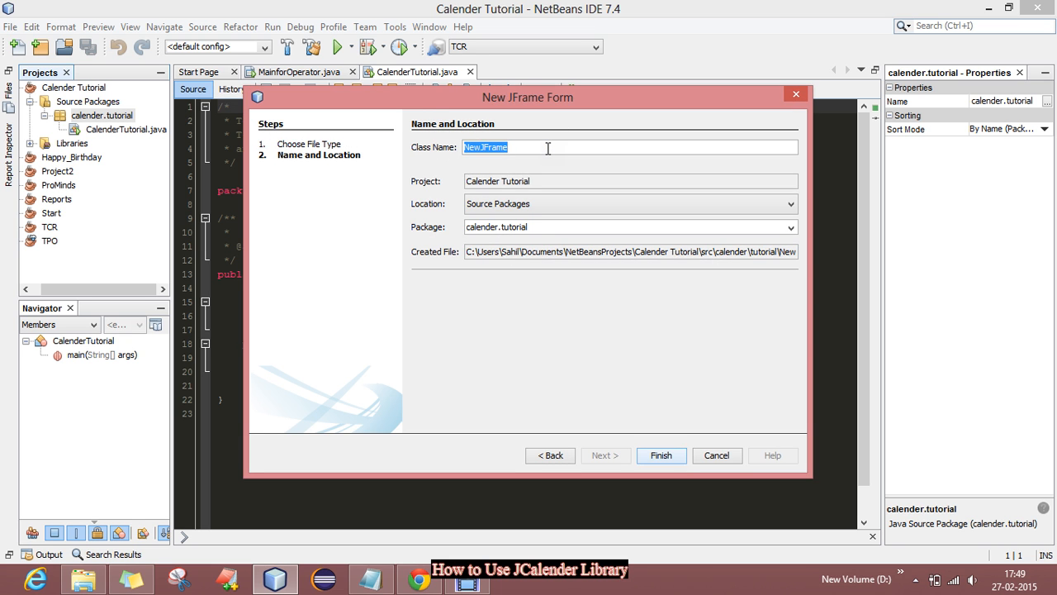
text(Calender New)
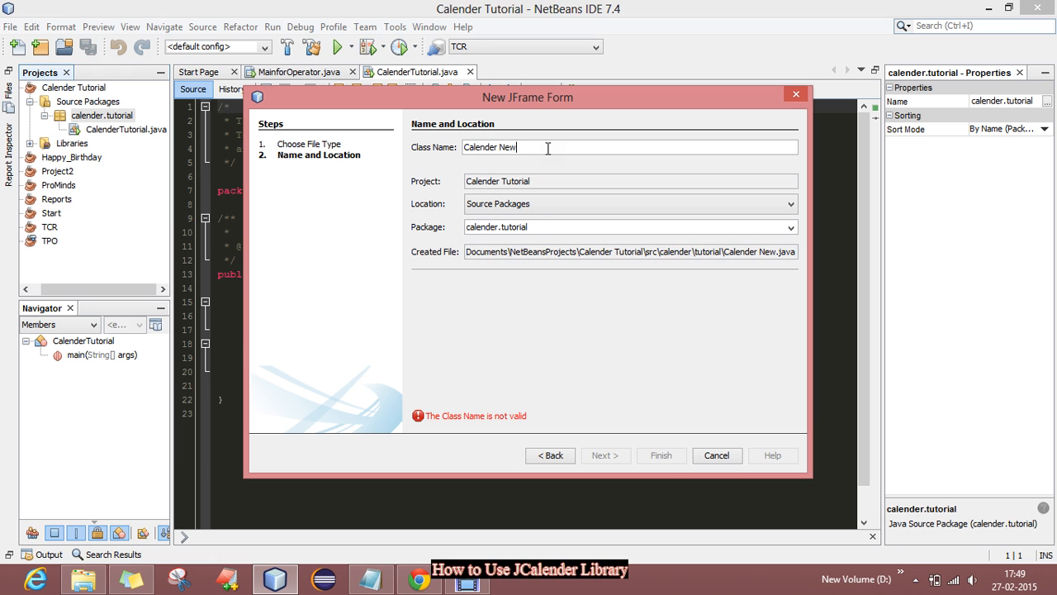
mouse_move(545, 129)
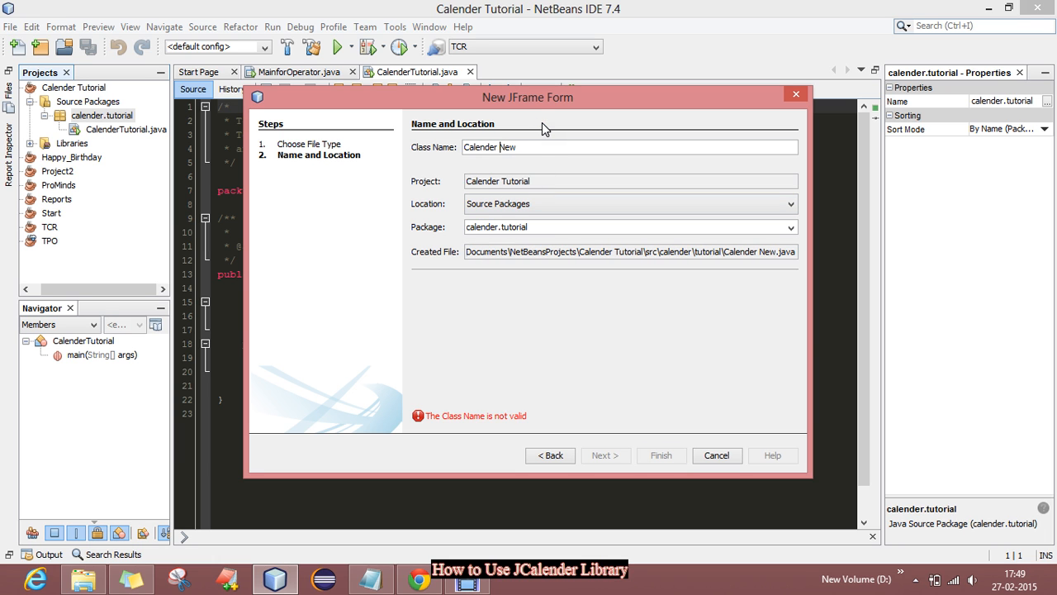
click(661, 456)
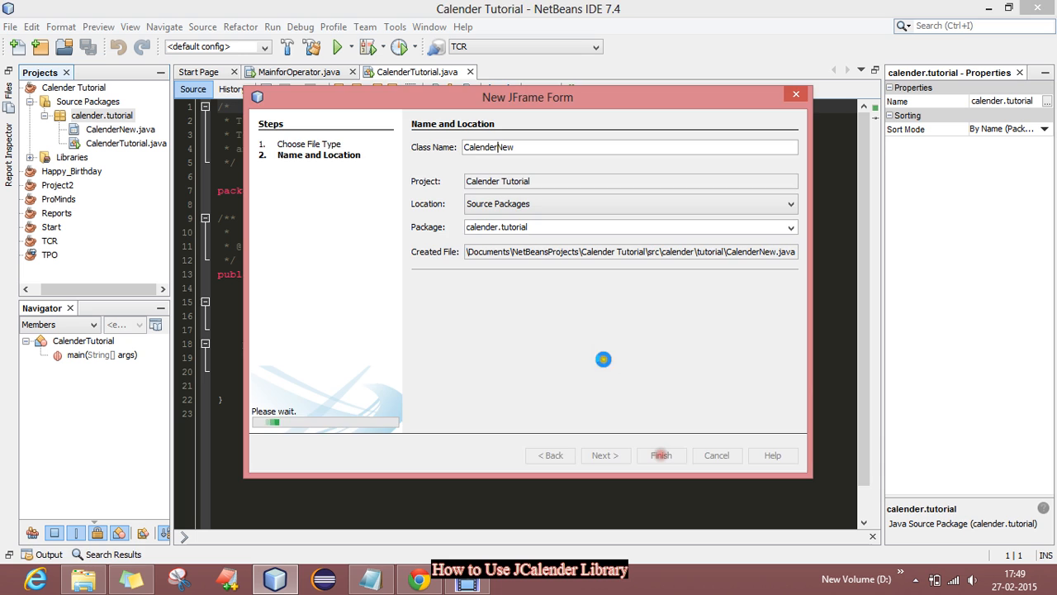
- Show CalenderNew in Design view and collapse the Swing Calender palette category
click(661, 456)
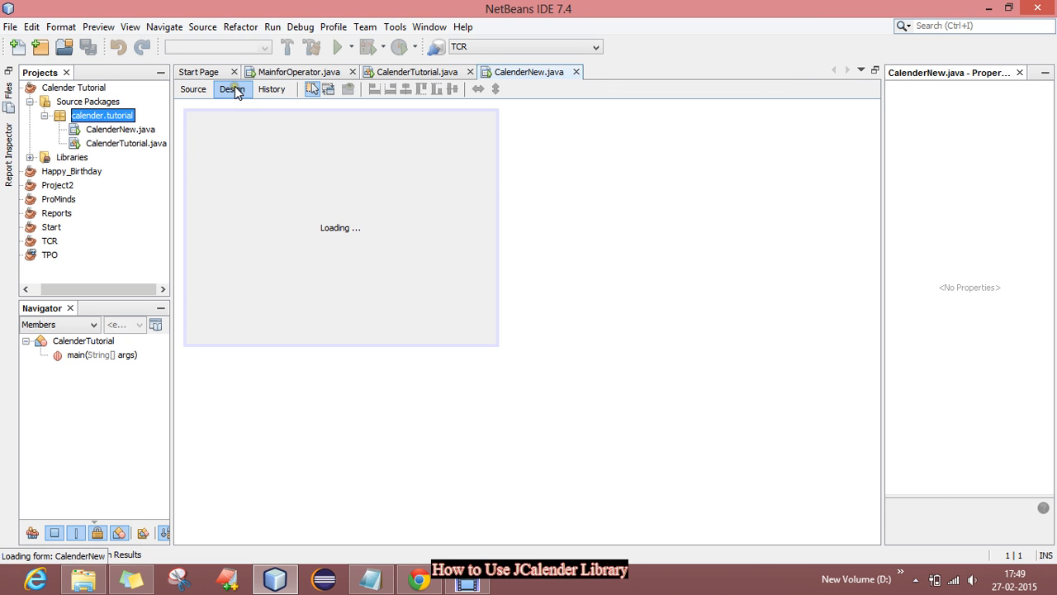
click(231, 89)
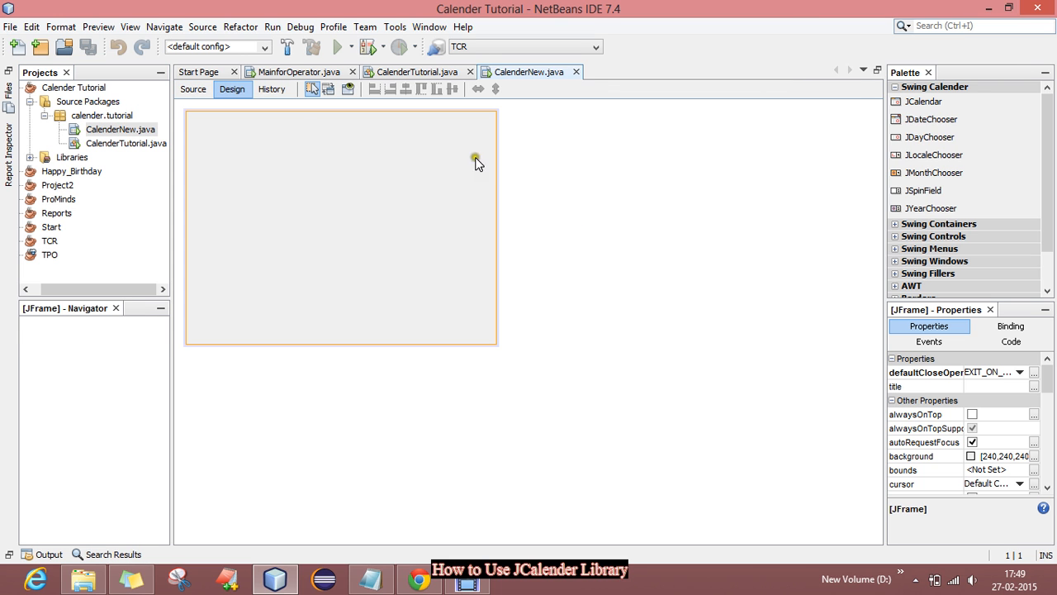
click(935, 86)
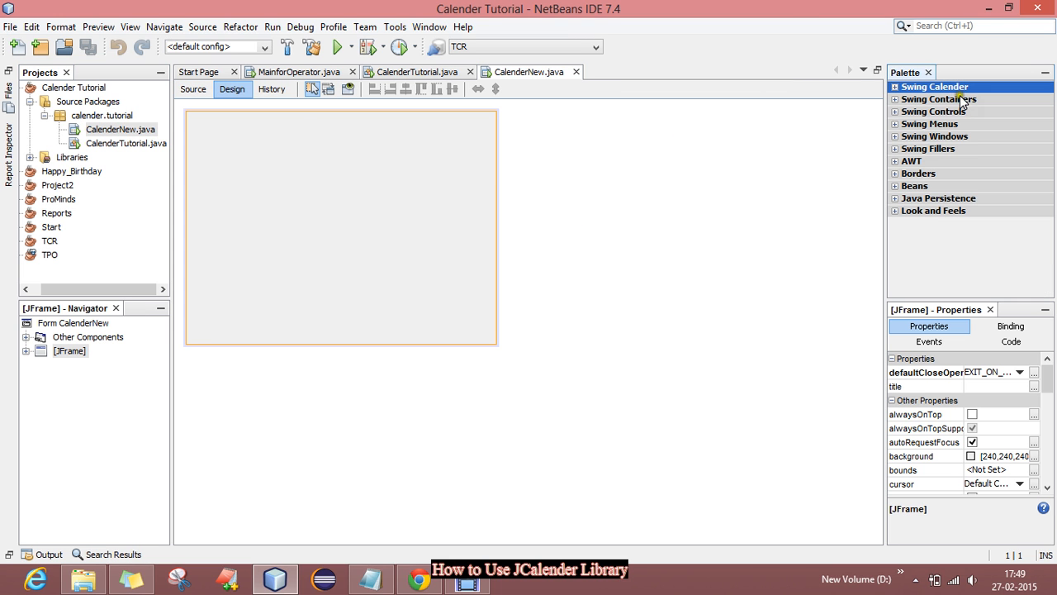
click(938, 99)
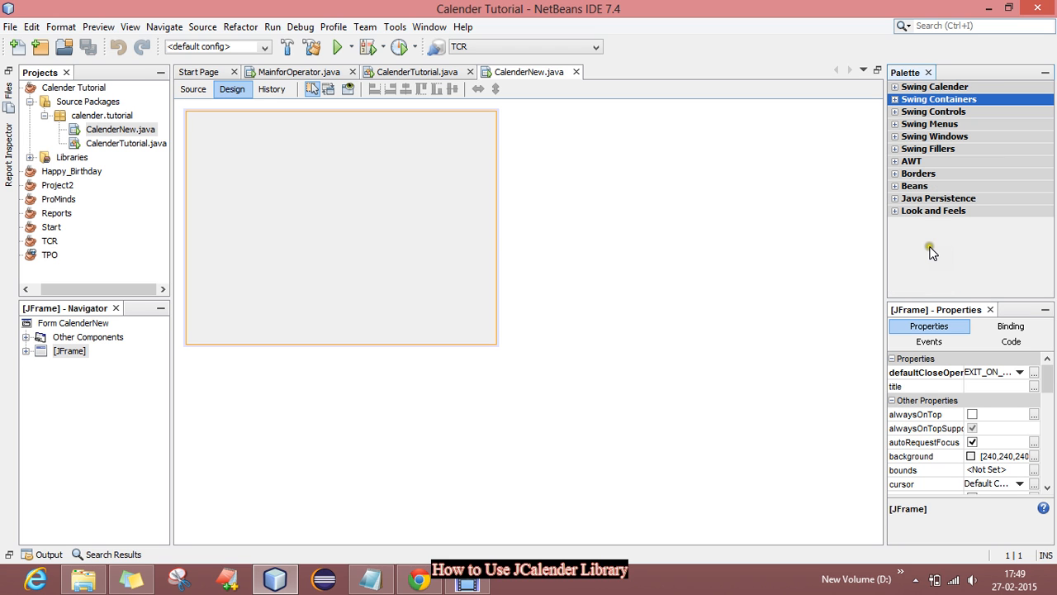
- In Palette Manager, create a palette category named 'New Calender' and select it
right_click(932, 251)
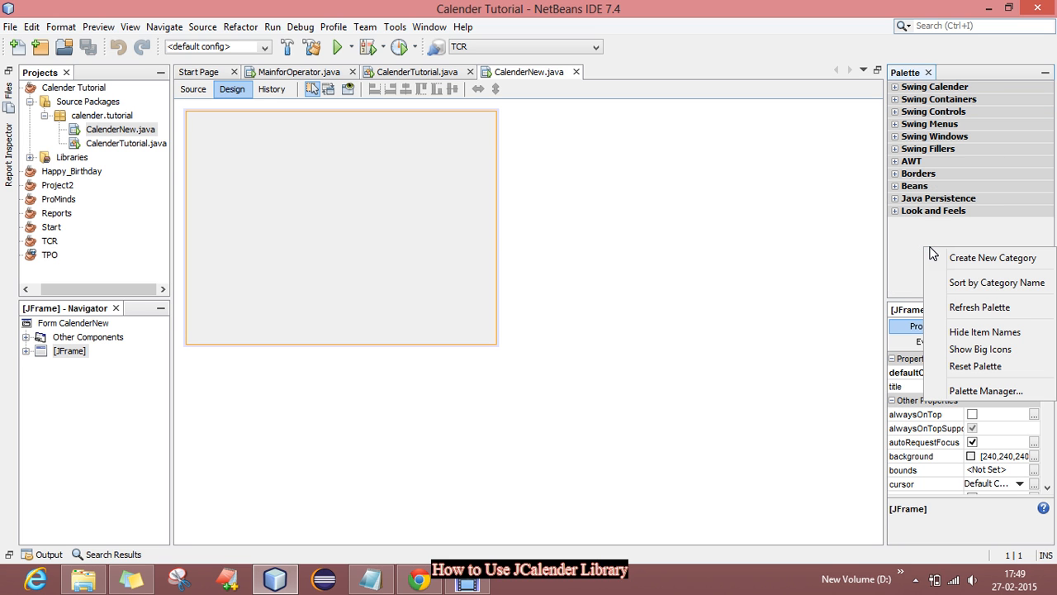
click(986, 390)
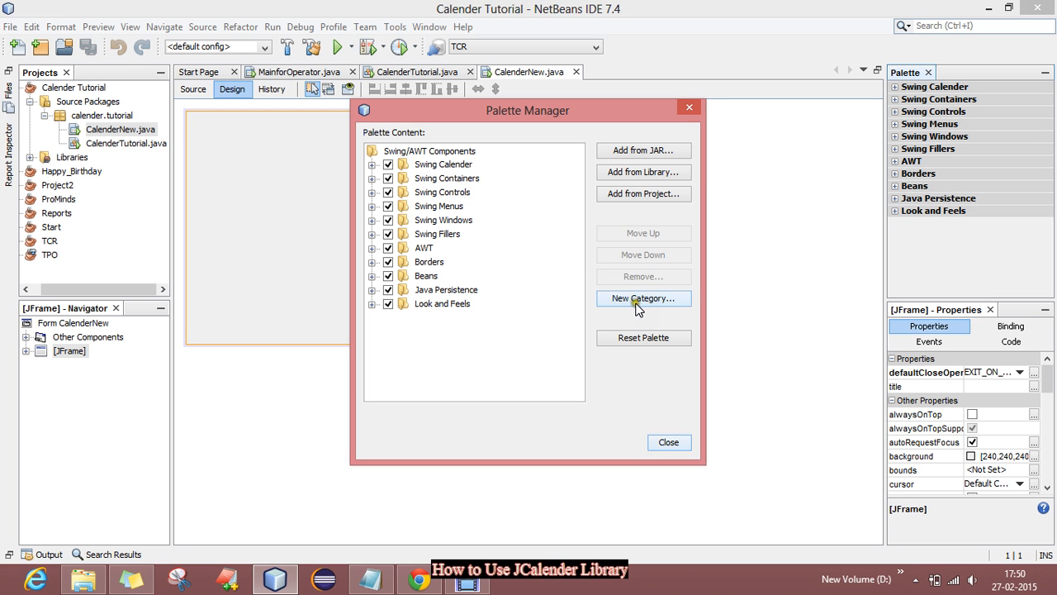
click(644, 297)
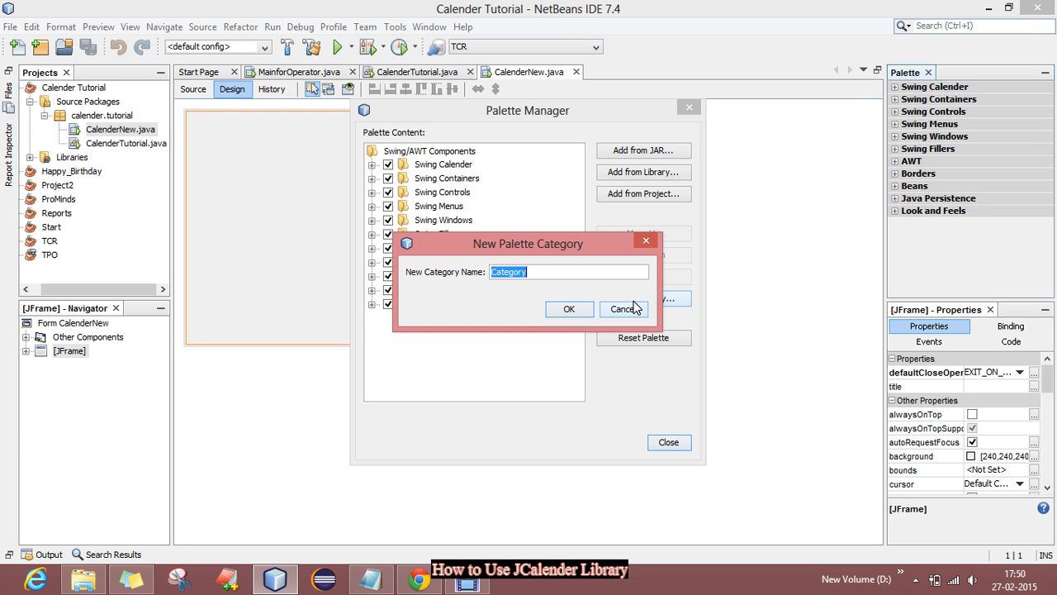
text(New Calende)
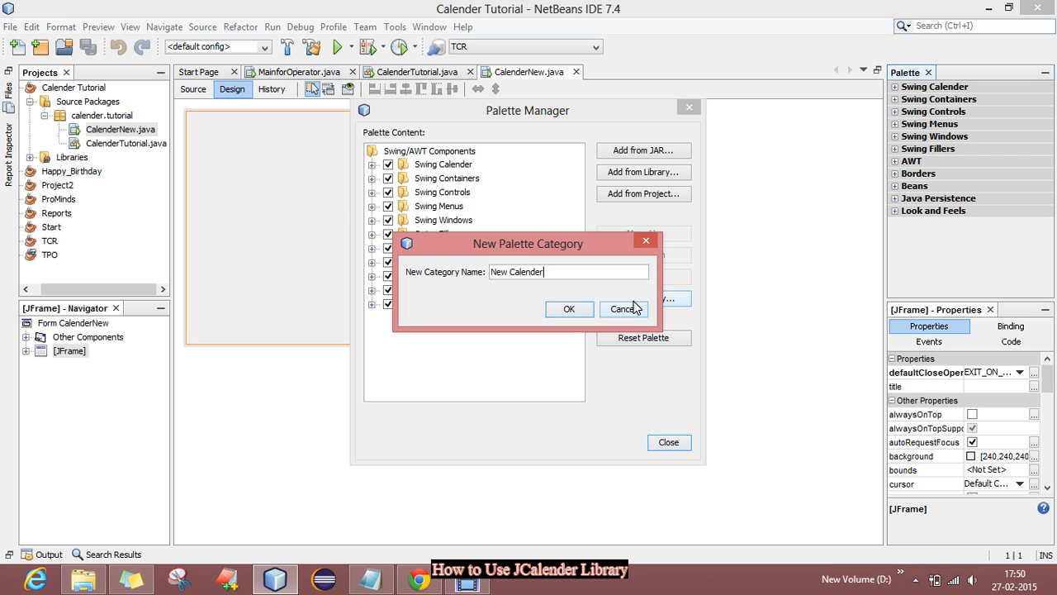
click(568, 308)
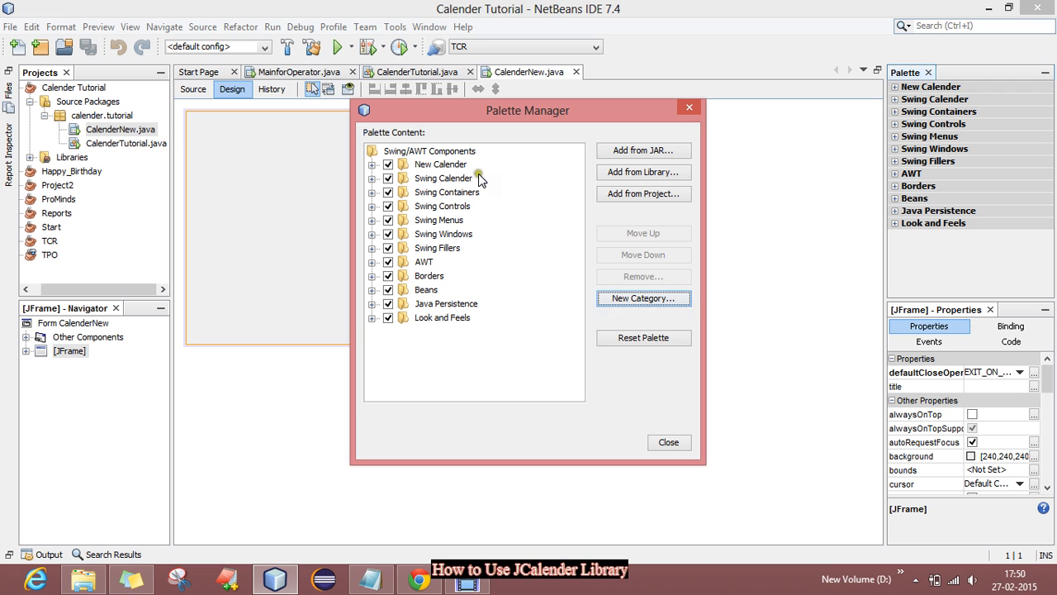
click(439, 165)
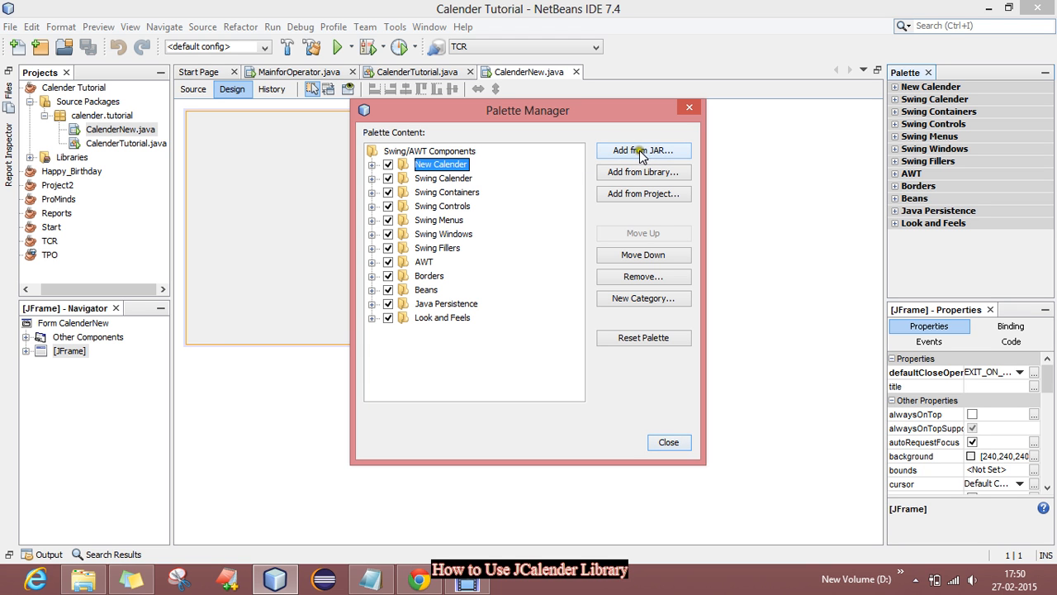
- Start Add from JAR and choose jcalendar-1.4.jar from New Volume (D:)
click(644, 150)
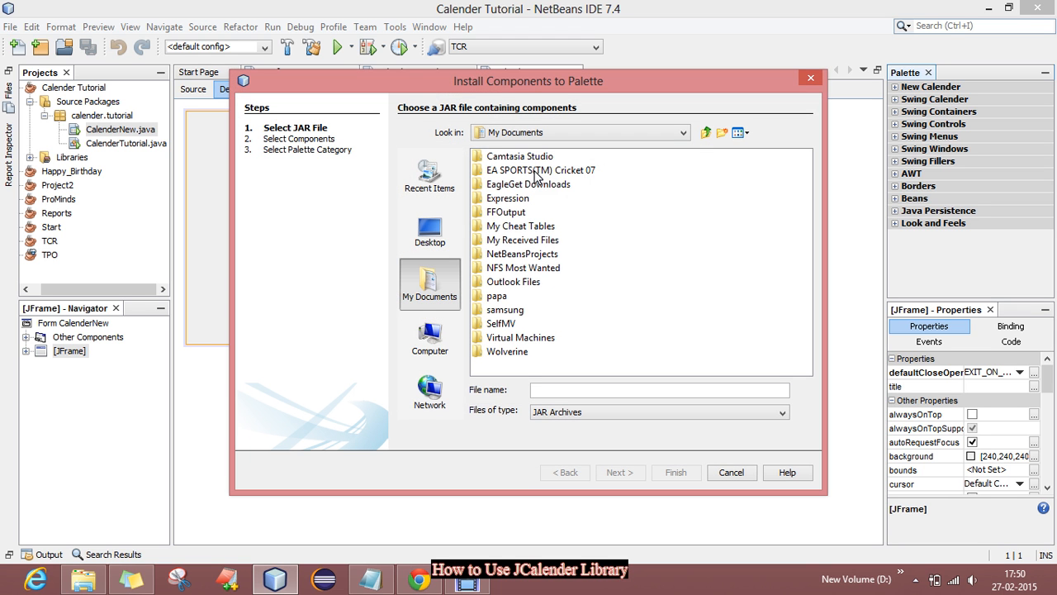
click(429, 339)
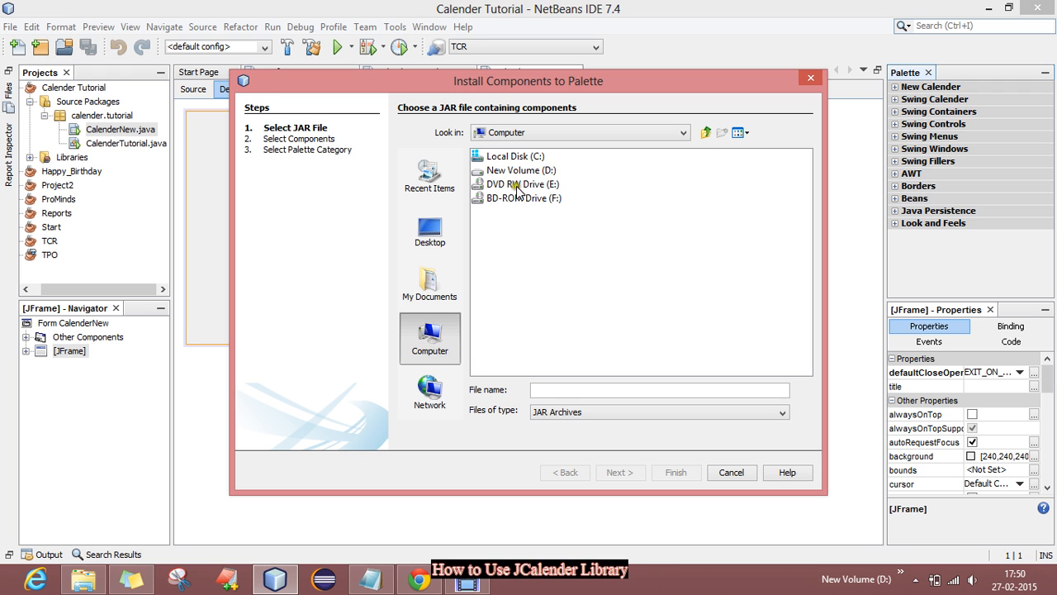
double_click(512, 170)
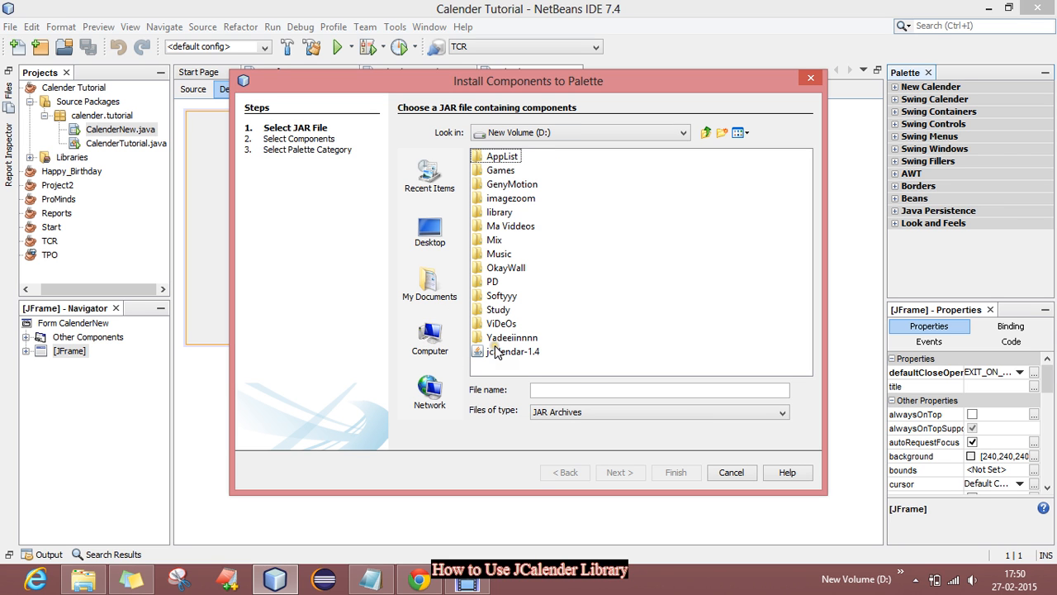
click(512, 350)
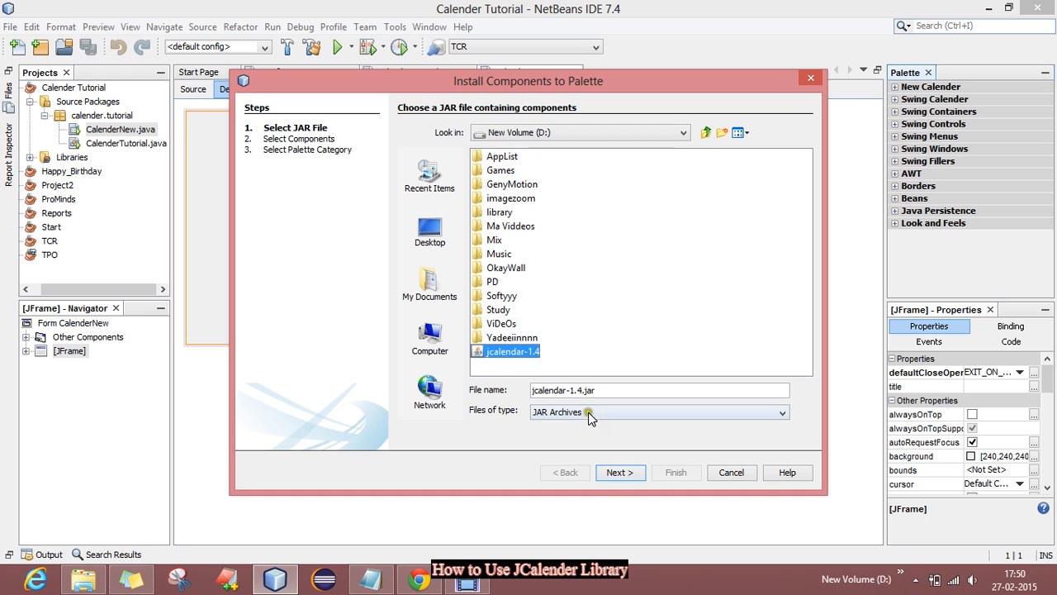
click(619, 472)
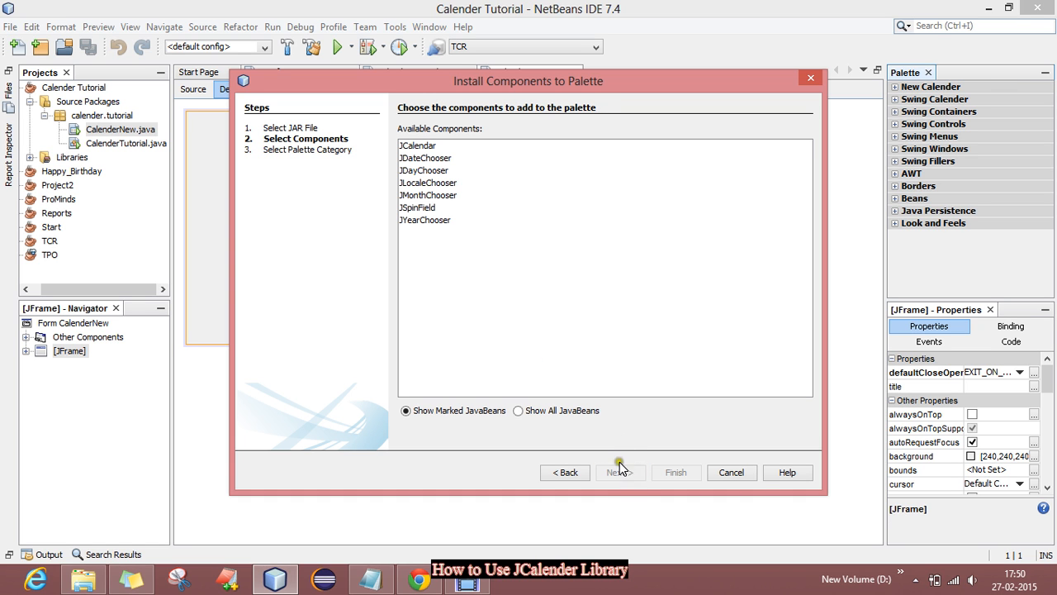
- Select all seven JCalendar components and install them into the New Calender category
click(416, 145)
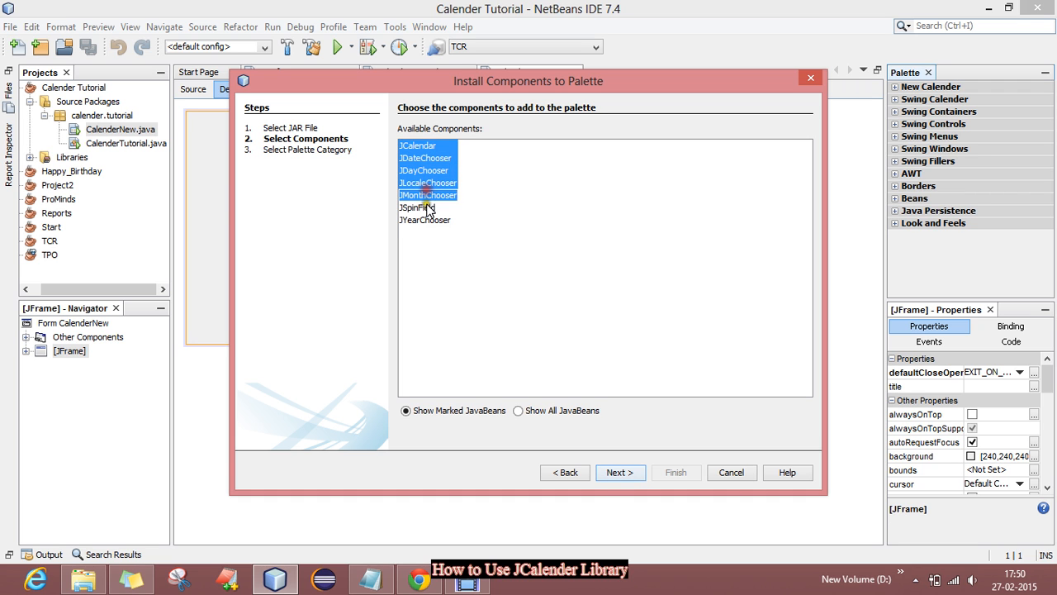
click(426, 213)
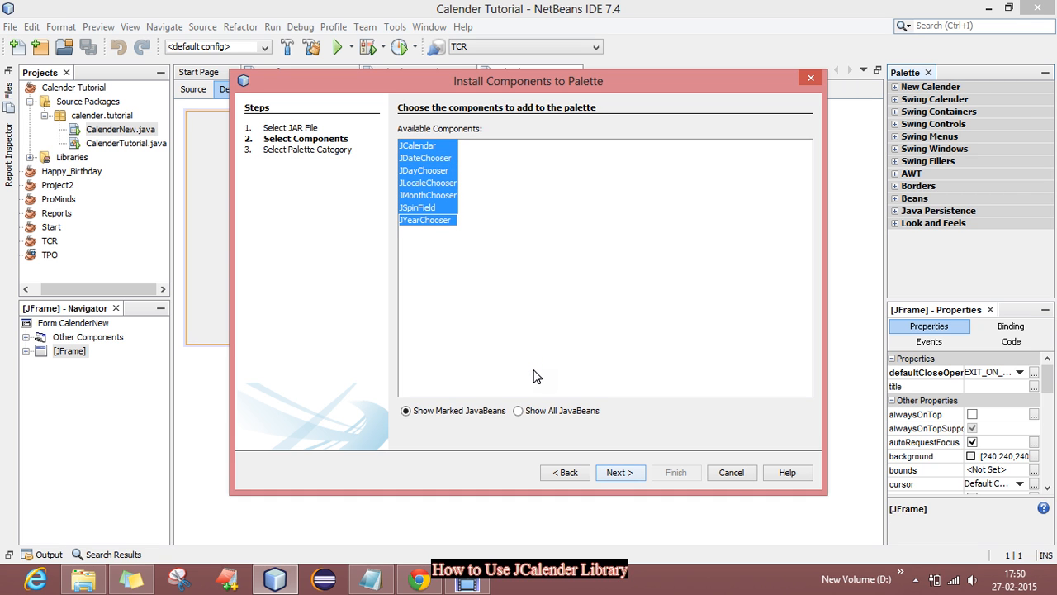
click(621, 472)
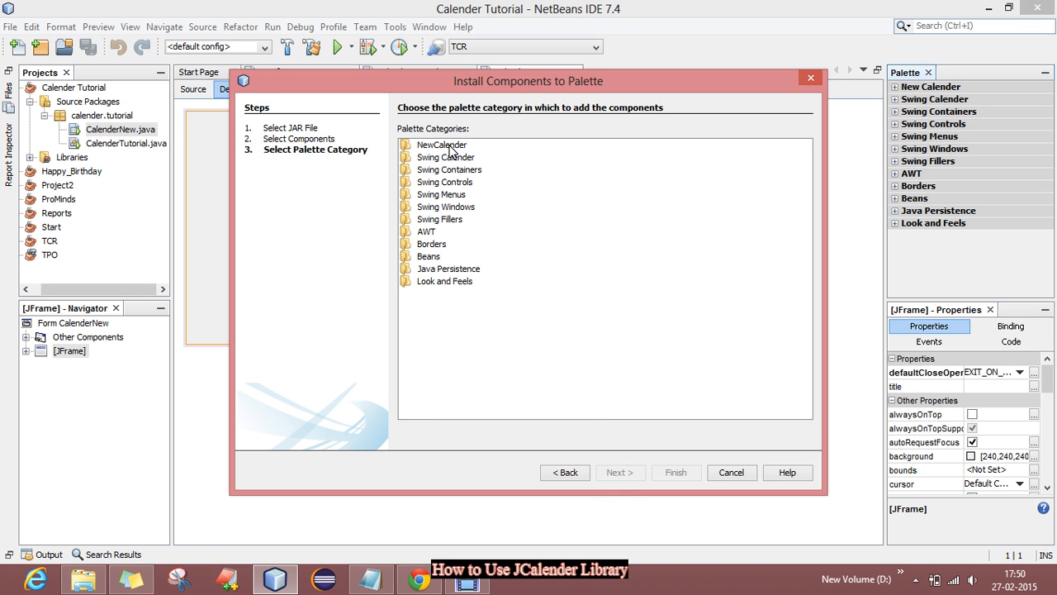
click(443, 145)
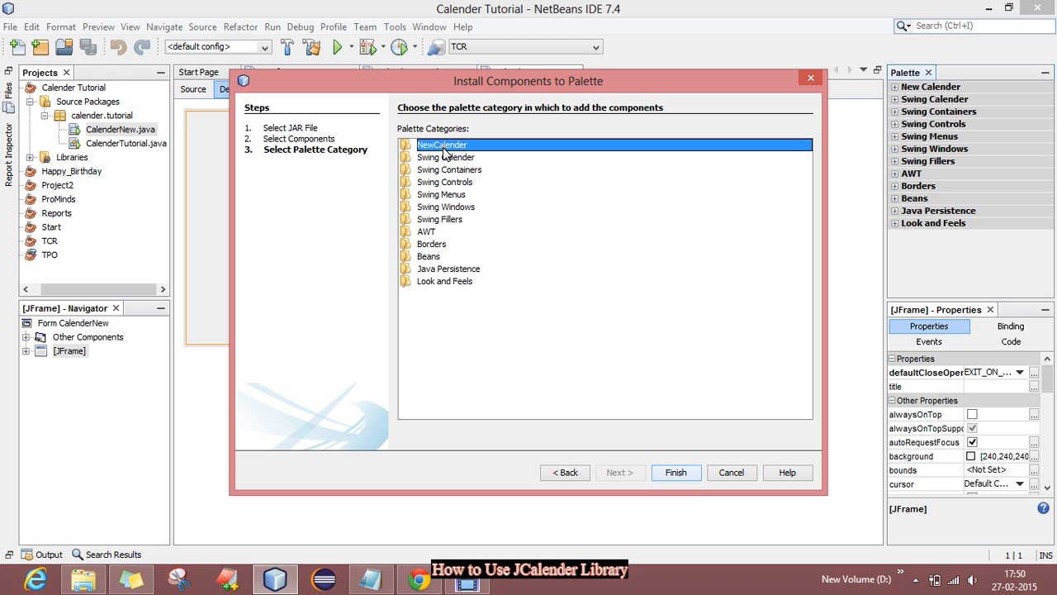
click(675, 472)
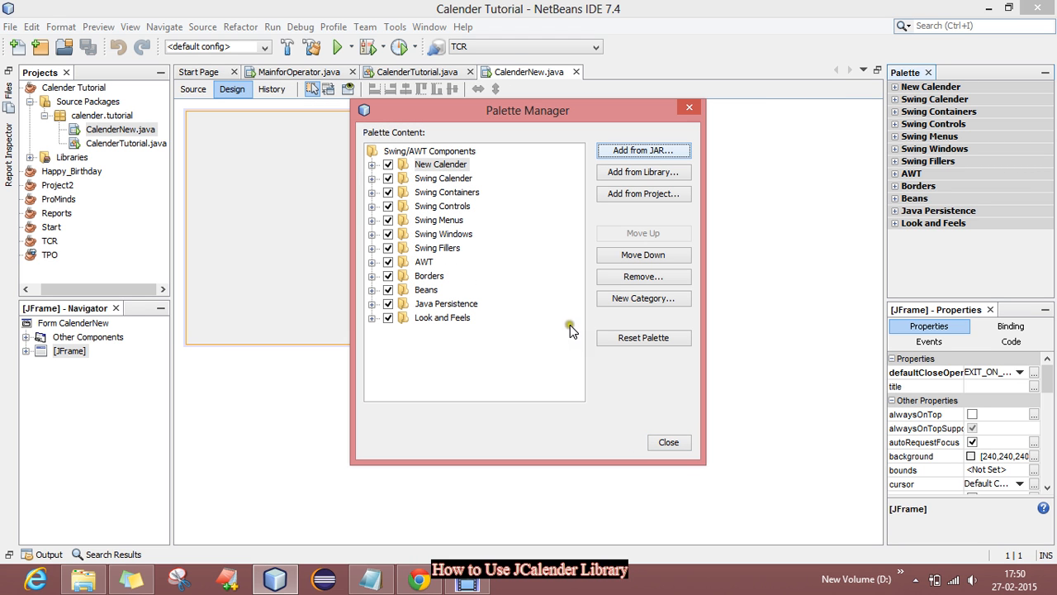
- Expand New Calender to check its components, then close Palette Manager
click(372, 164)
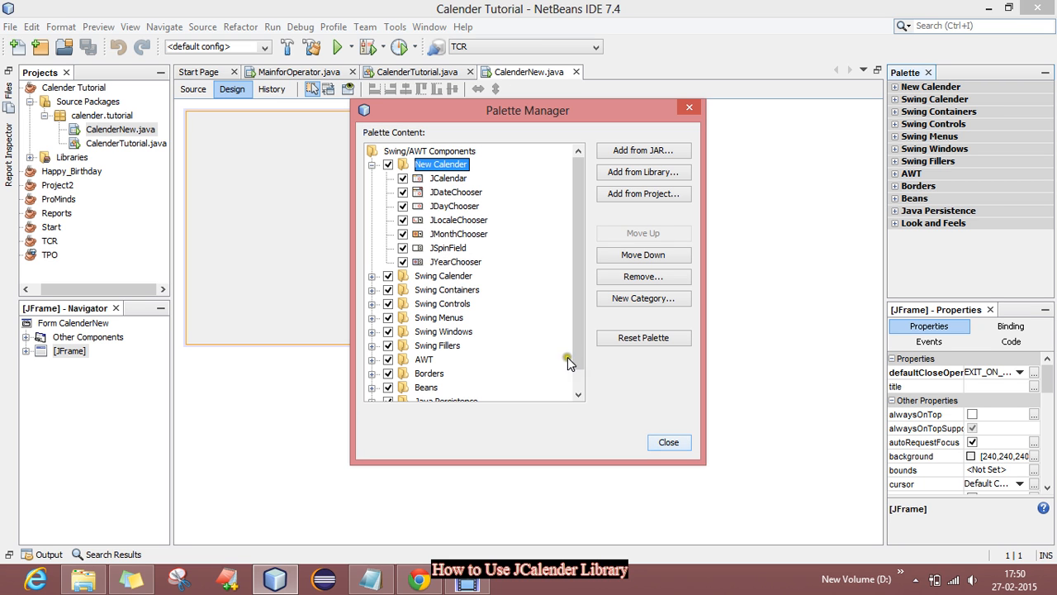
click(667, 442)
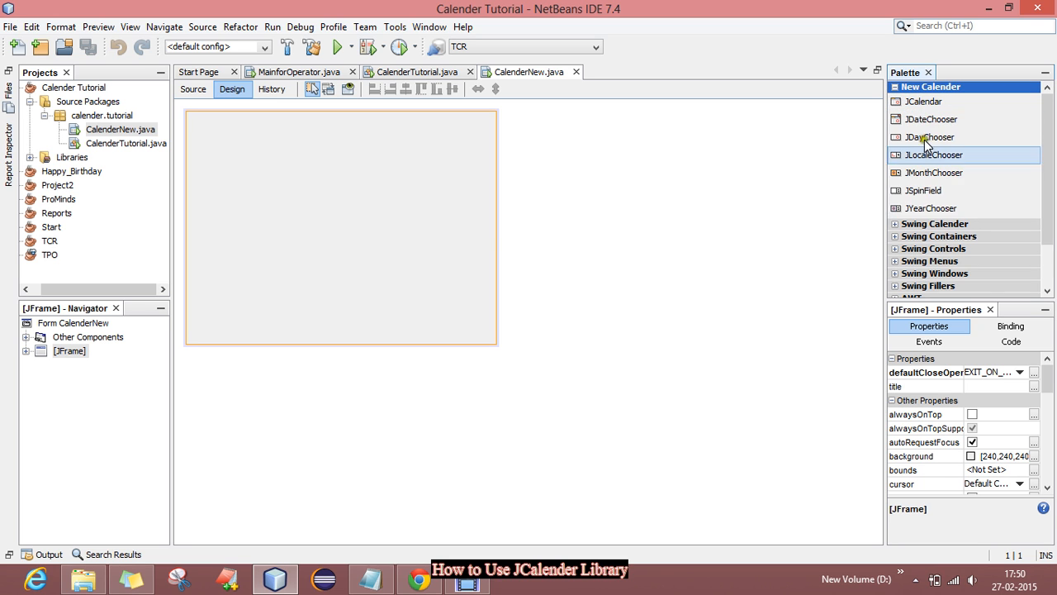
mouse_move(944, 103)
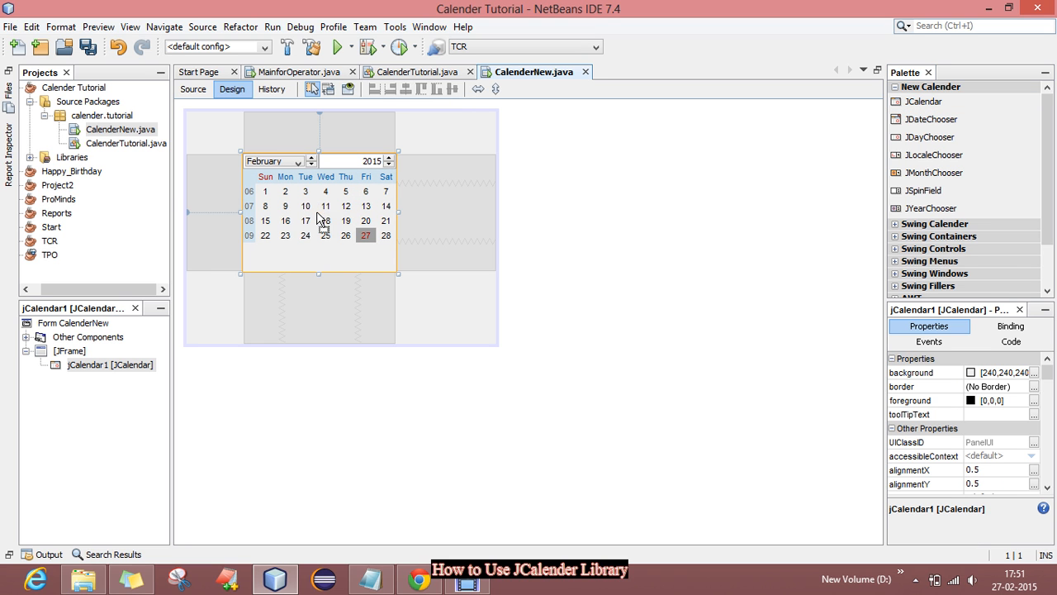
mouse_move(307, 206)
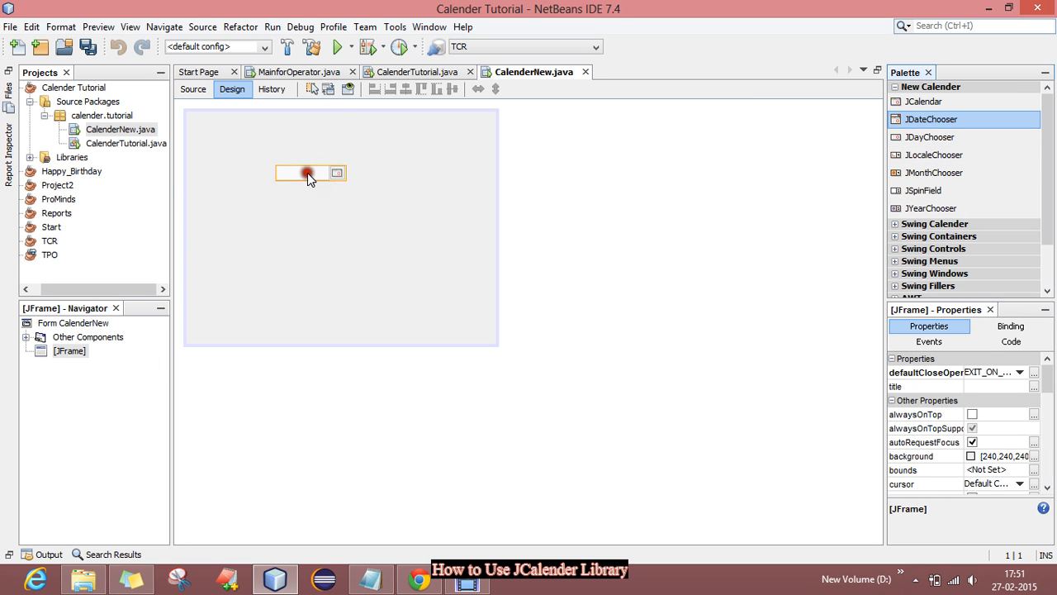
- Place a JDateChooser from New Calender onto the CalenderNew form as jDateChooser1
click(310, 174)
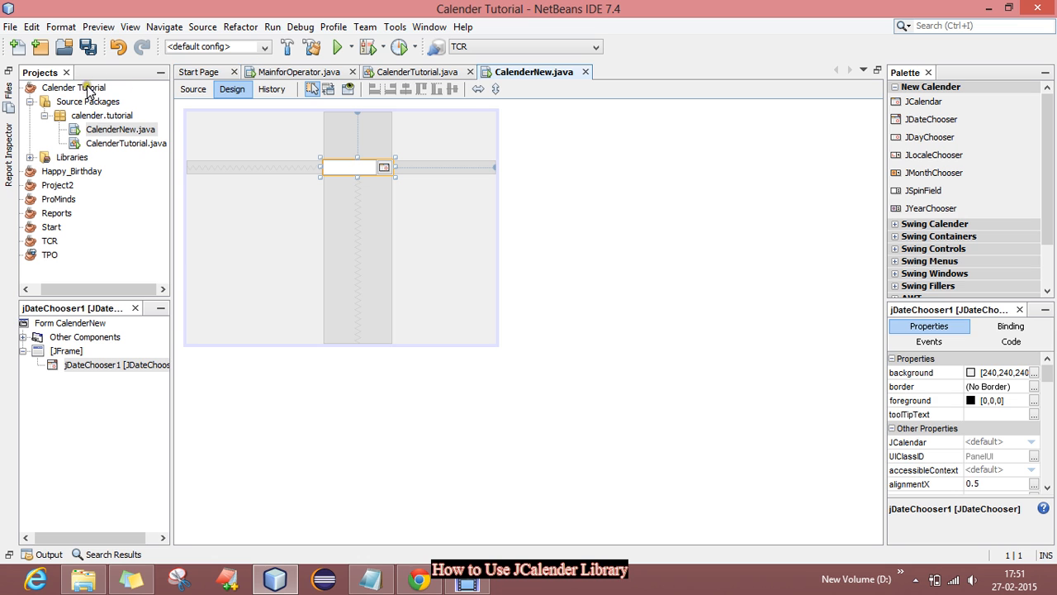
click(73, 86)
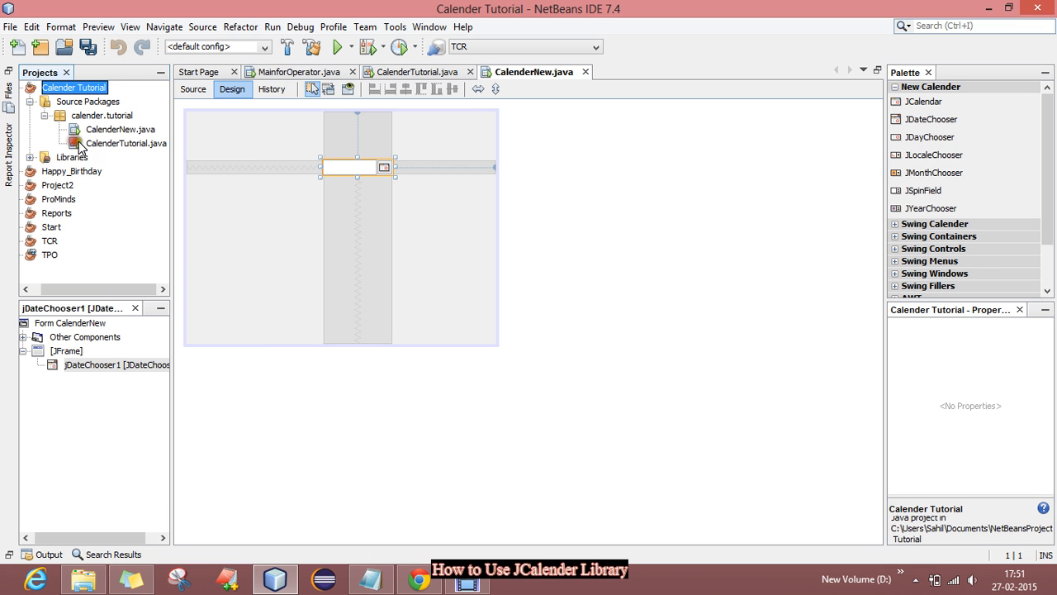
- In CalenderTutorial.java's main, write new CalenderNew().setVisible(true); and save
click(125, 142)
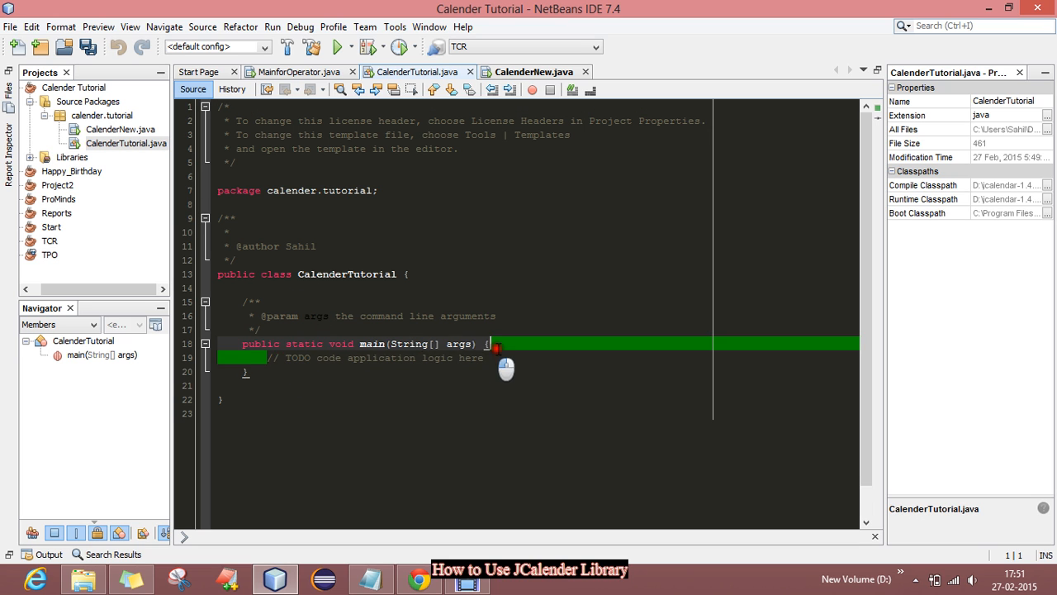
text(new)
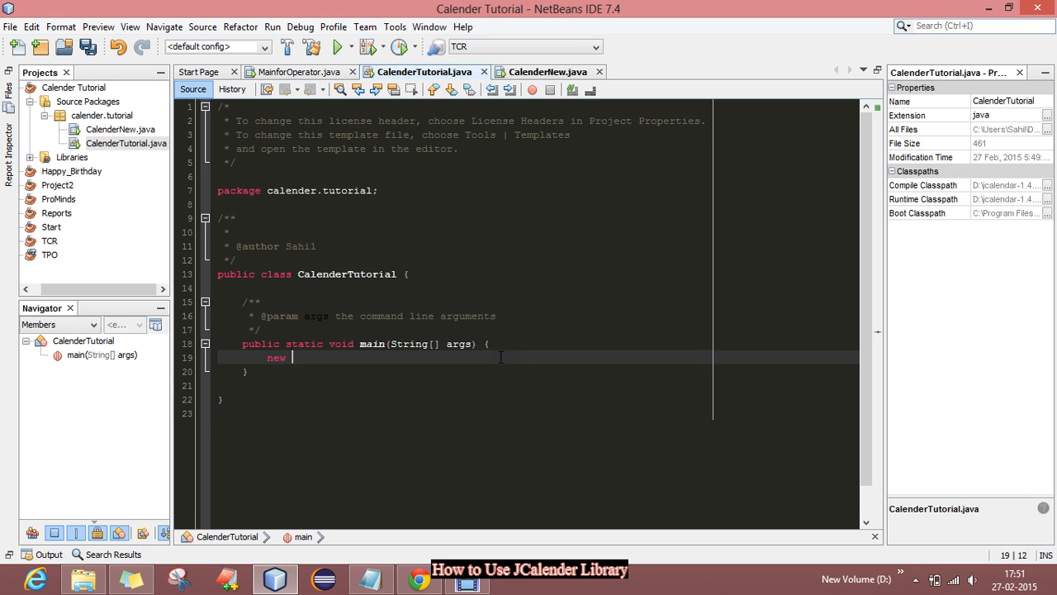
text(Cal)
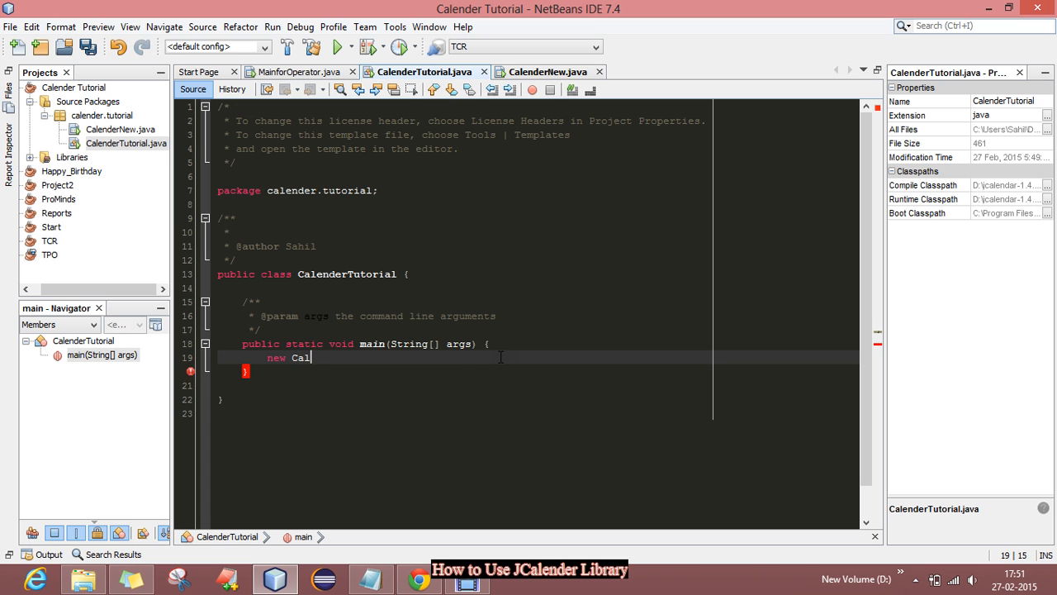
text(l)
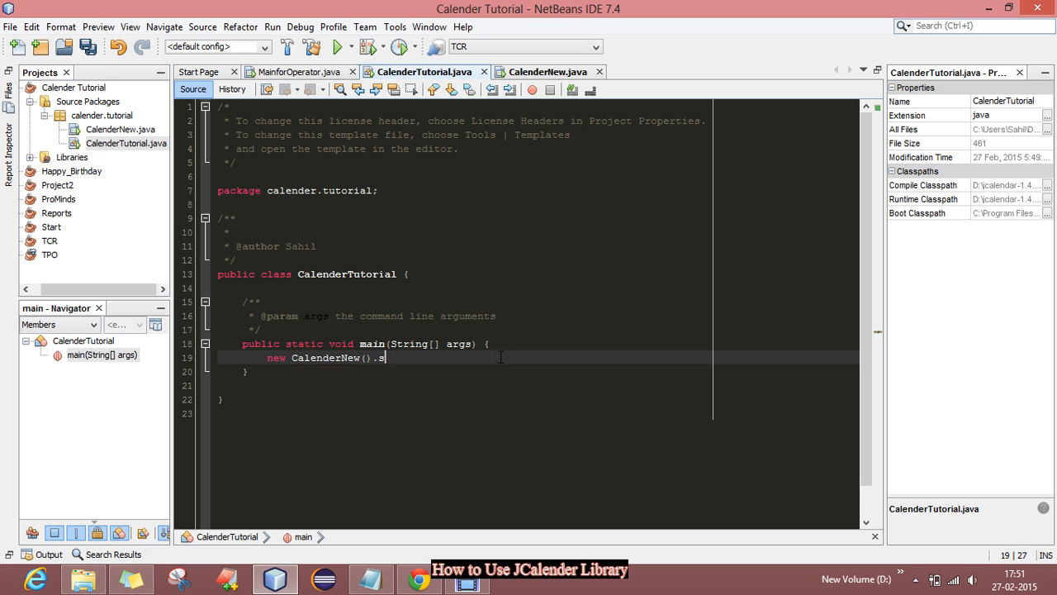
text(etv)
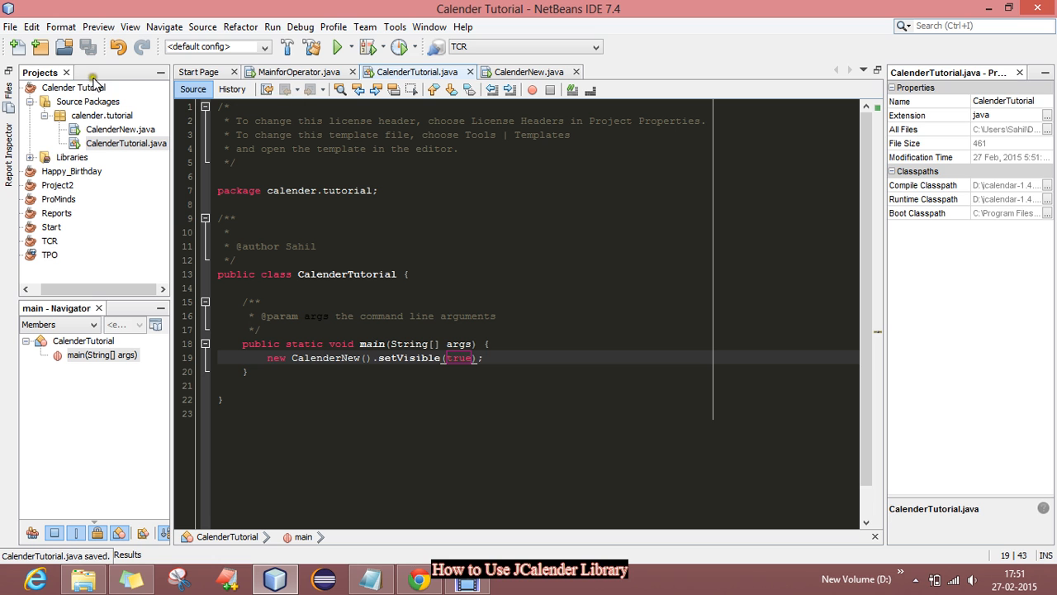
- Run the Calender Tutorial project, showing the CalenderNew window with its date chooser
right_click(73, 86)
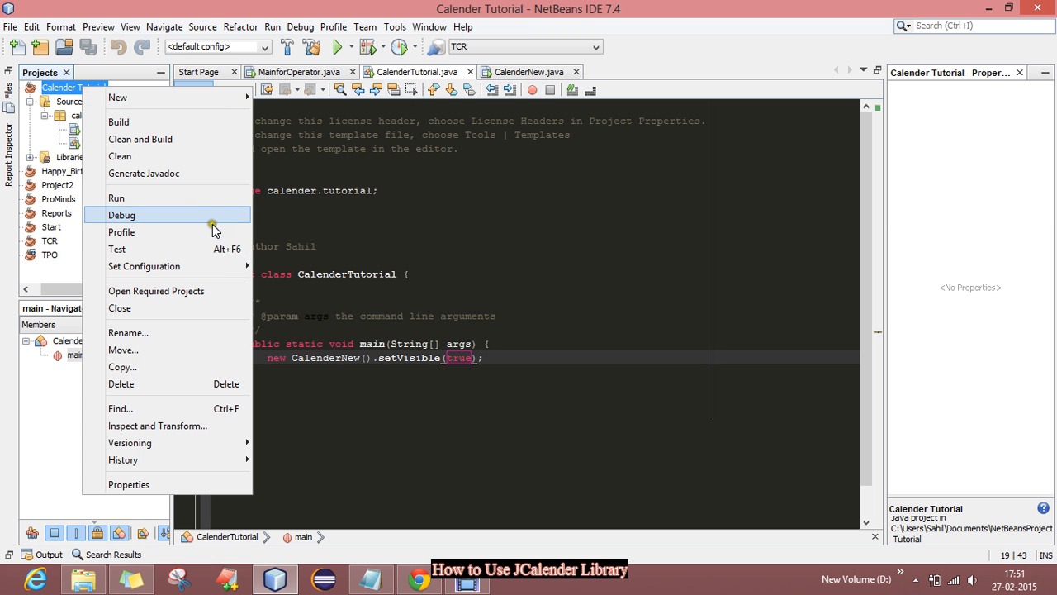
click(116, 198)
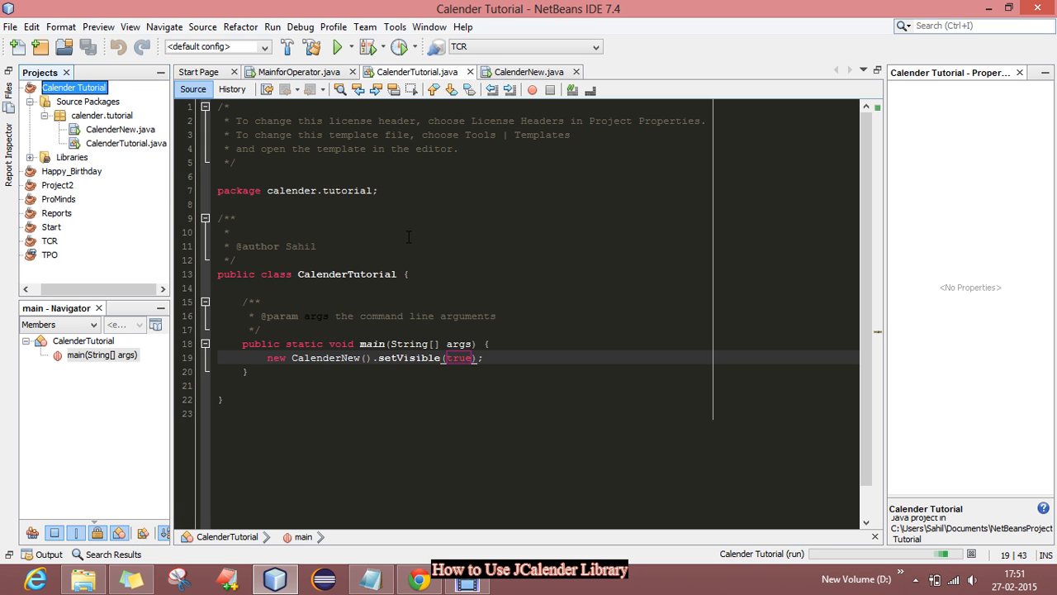
click(335, 46)
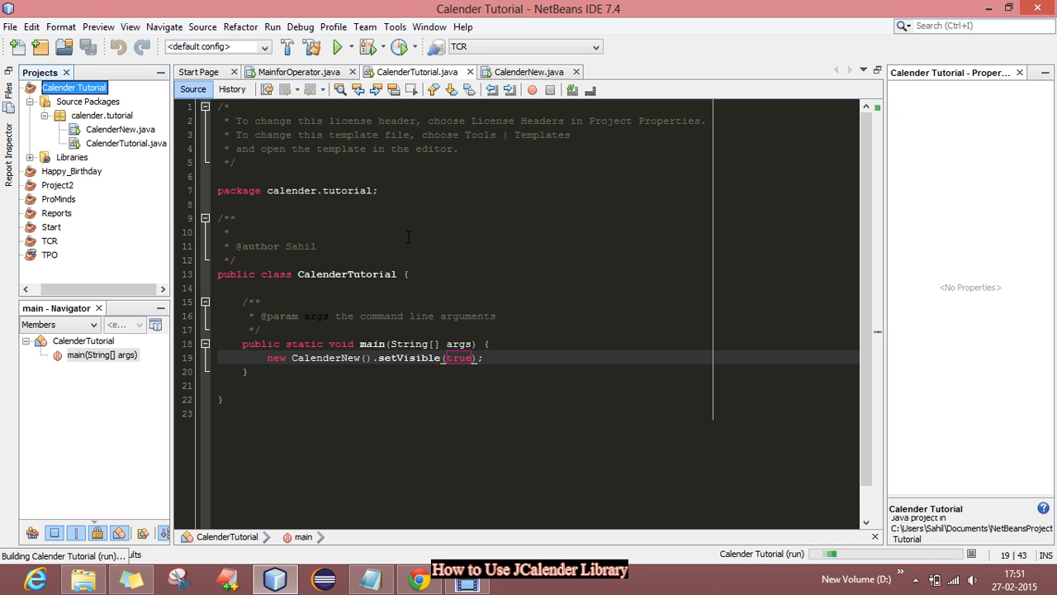
click(337, 46)
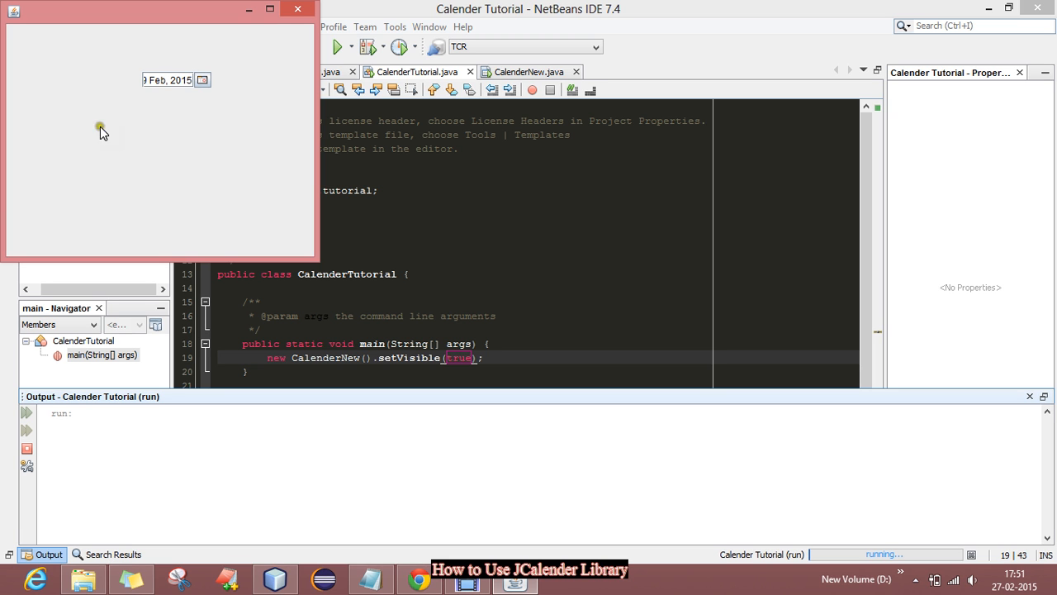
- Choose a February 2017 date from the date chooser's popup calendar
click(202, 80)
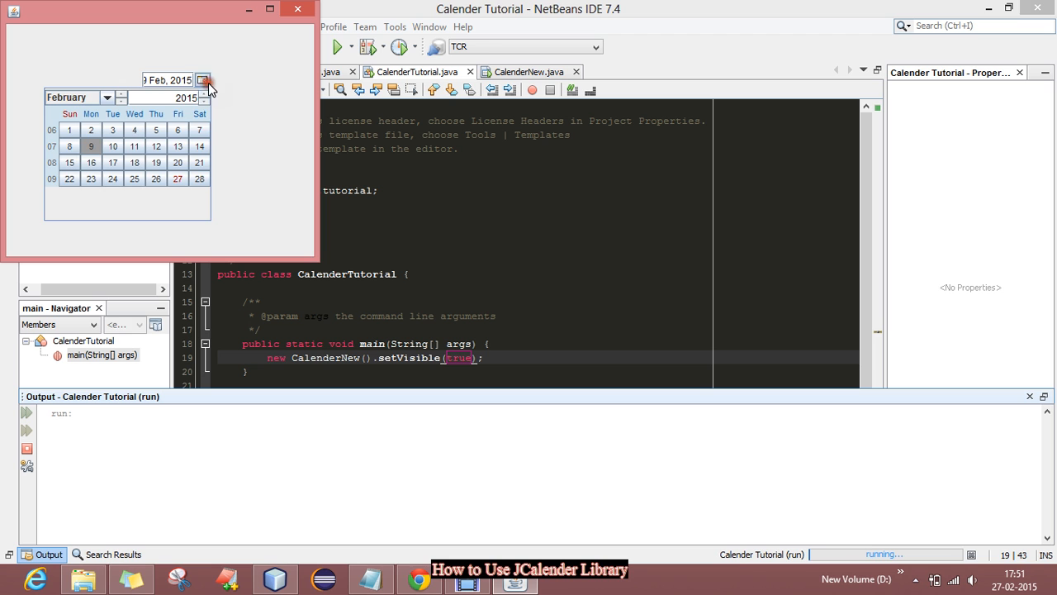
click(205, 92)
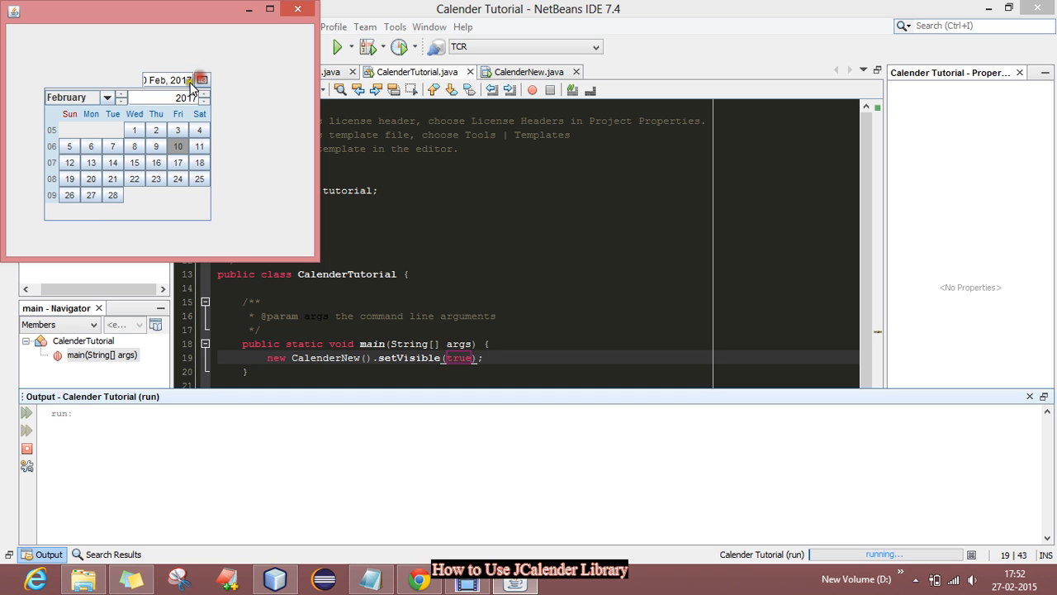
click(205, 103)
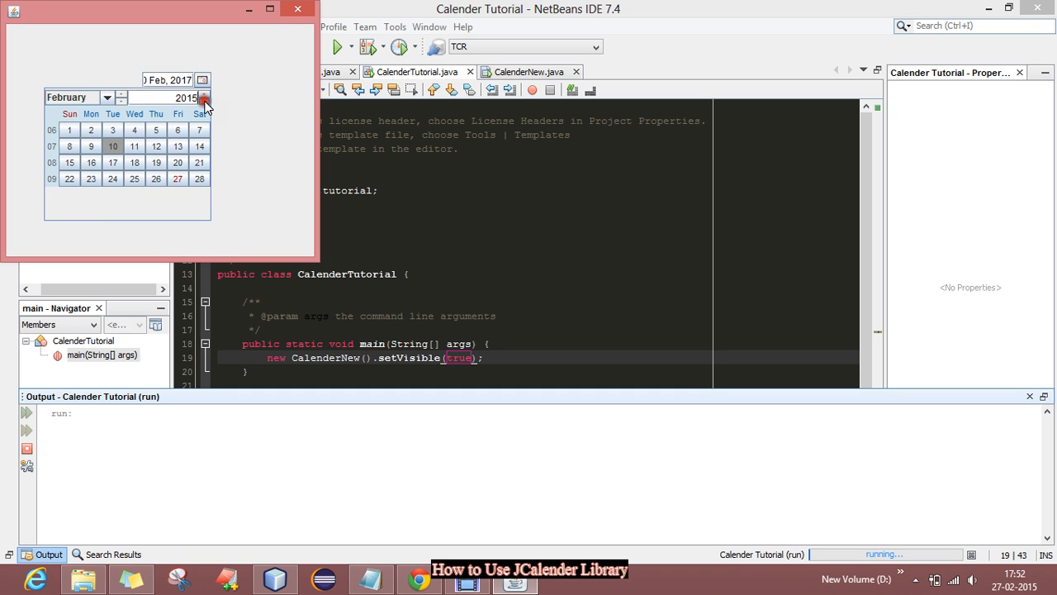
- Browse the popup back to 1993 and show its list of months
click(205, 102)
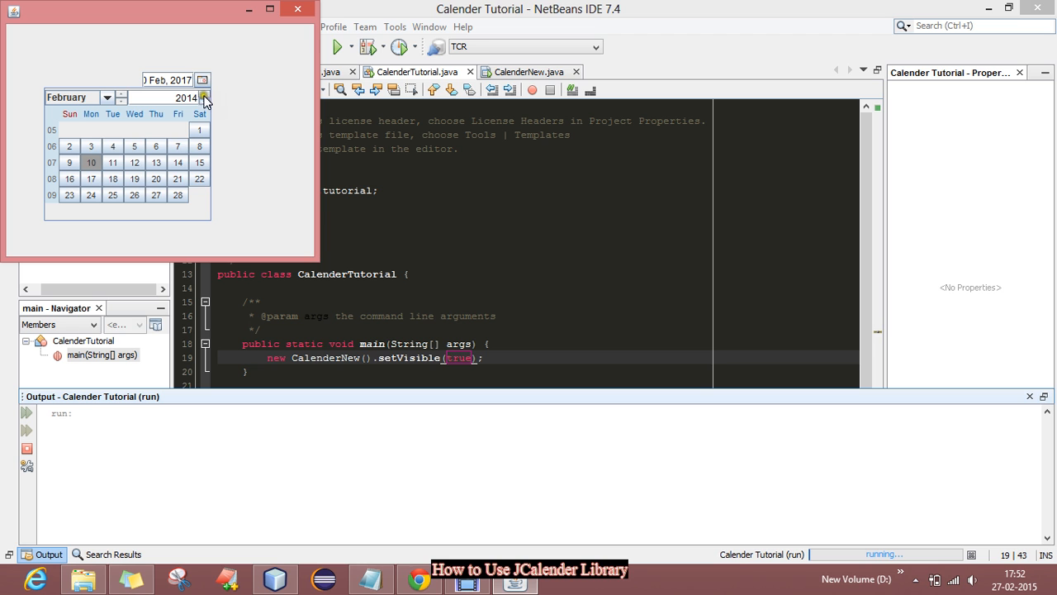
click(203, 101)
text(1993)
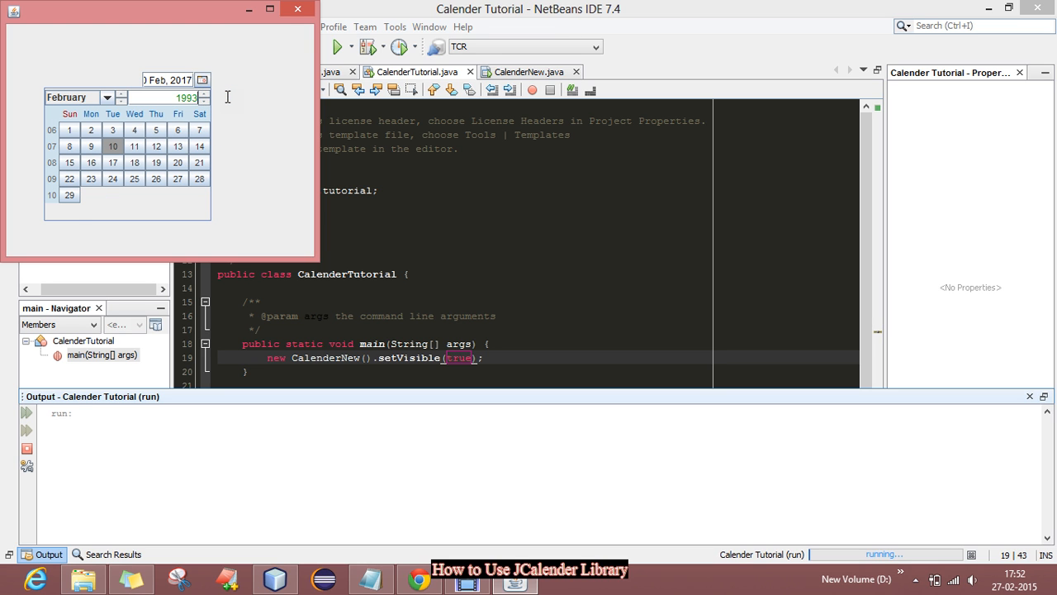
click(106, 97)
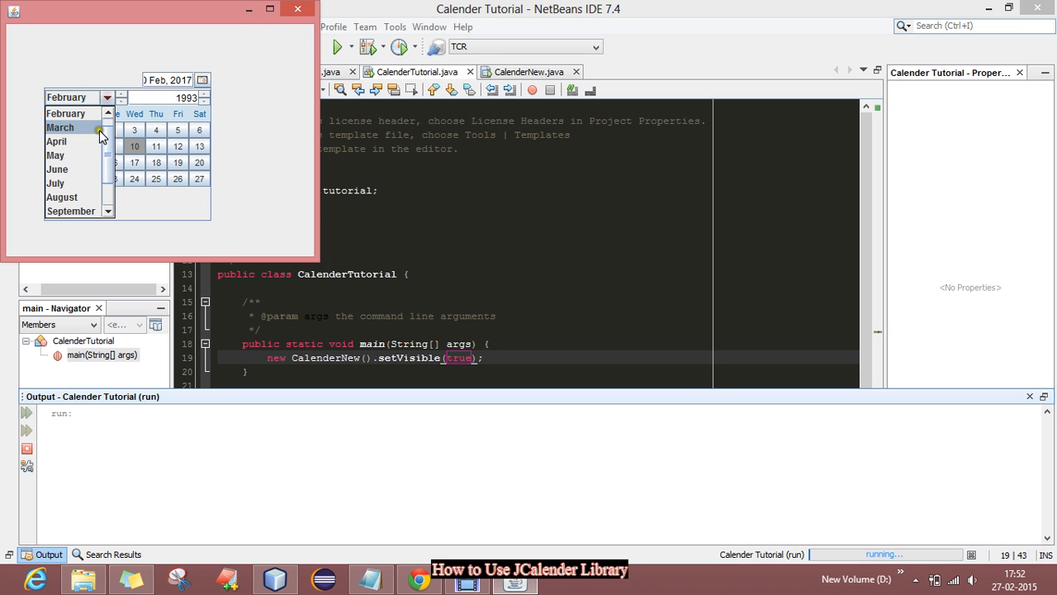